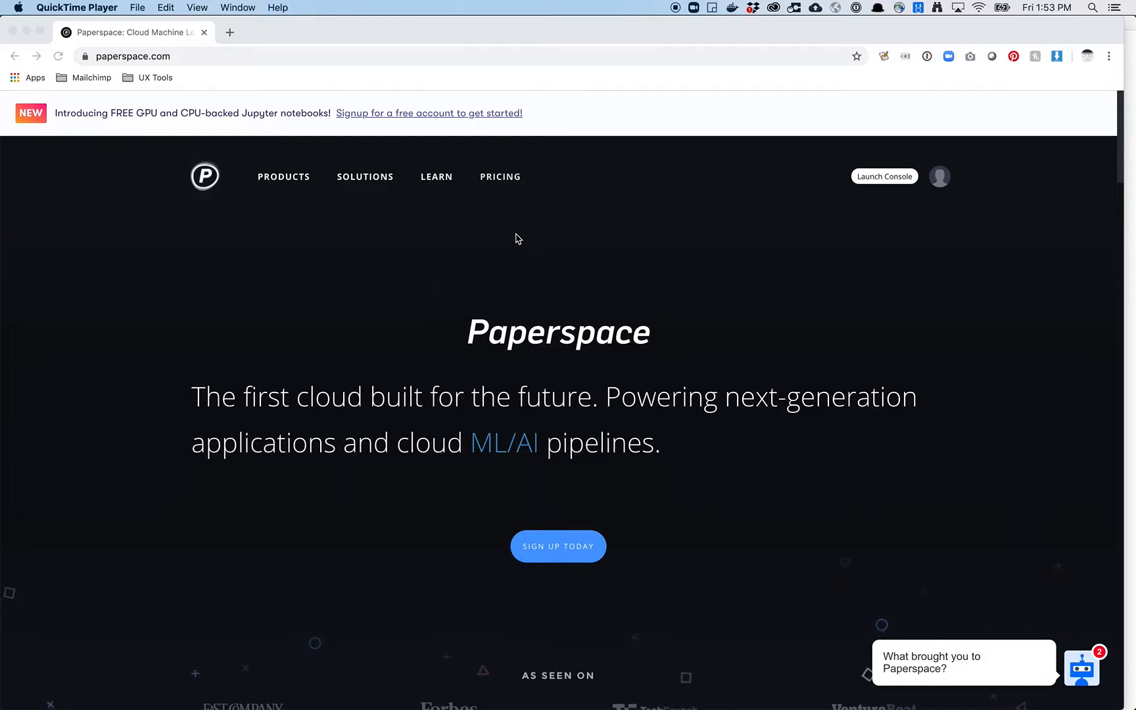
mouse_move(646, 203)
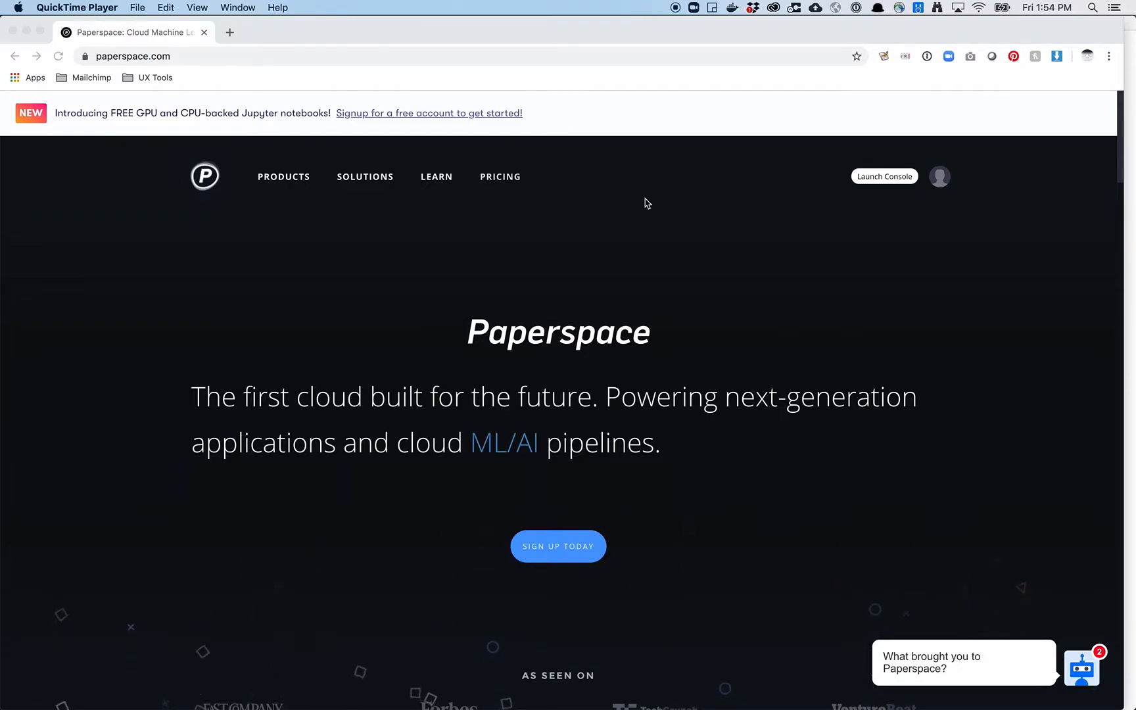
mouse_move(701, 212)
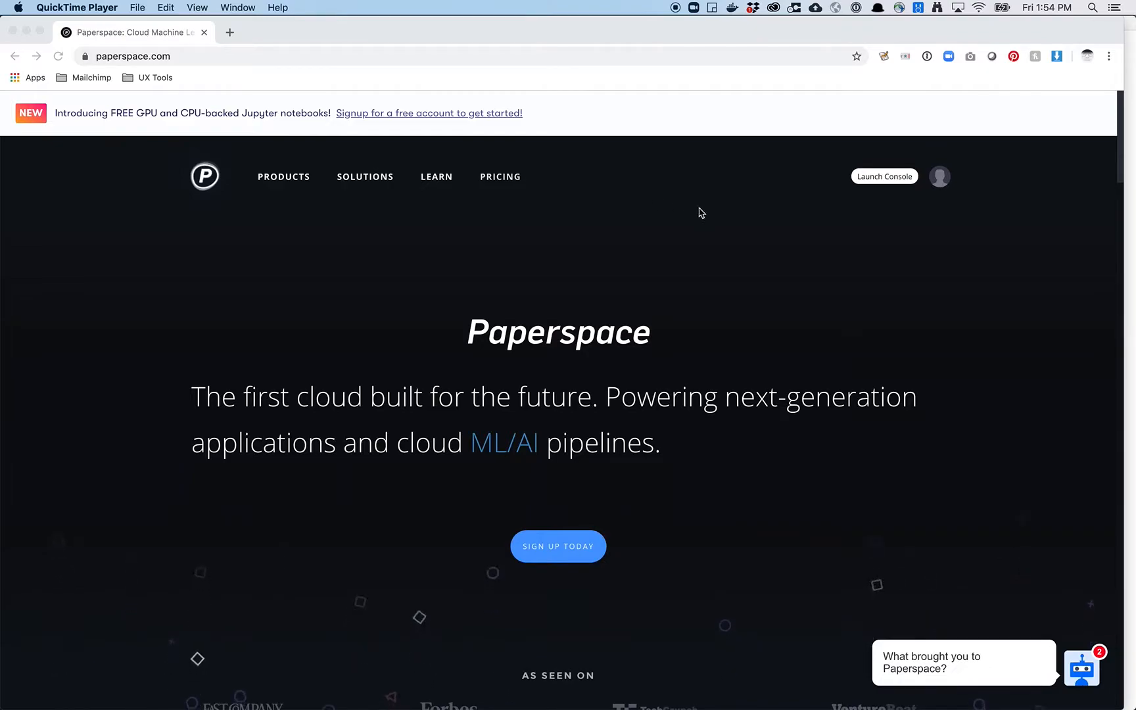
mouse_move(876, 187)
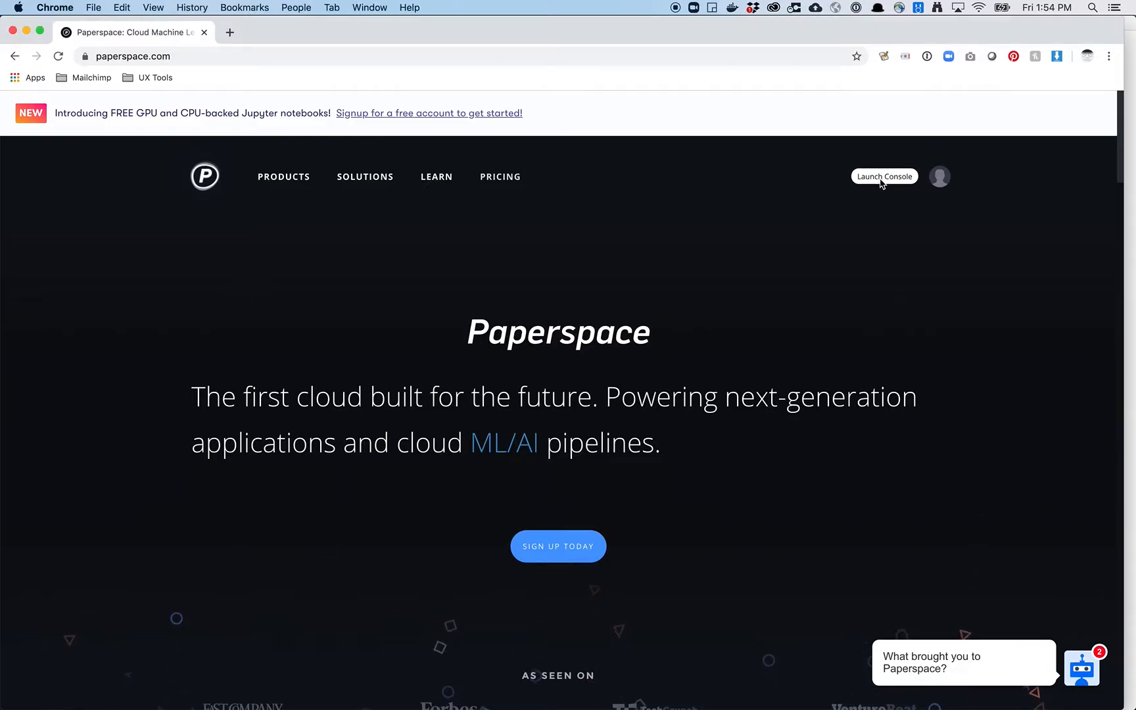
- Launch the Paperspace console so the Machines page lists the four machines, all Off
left_click(883, 177)
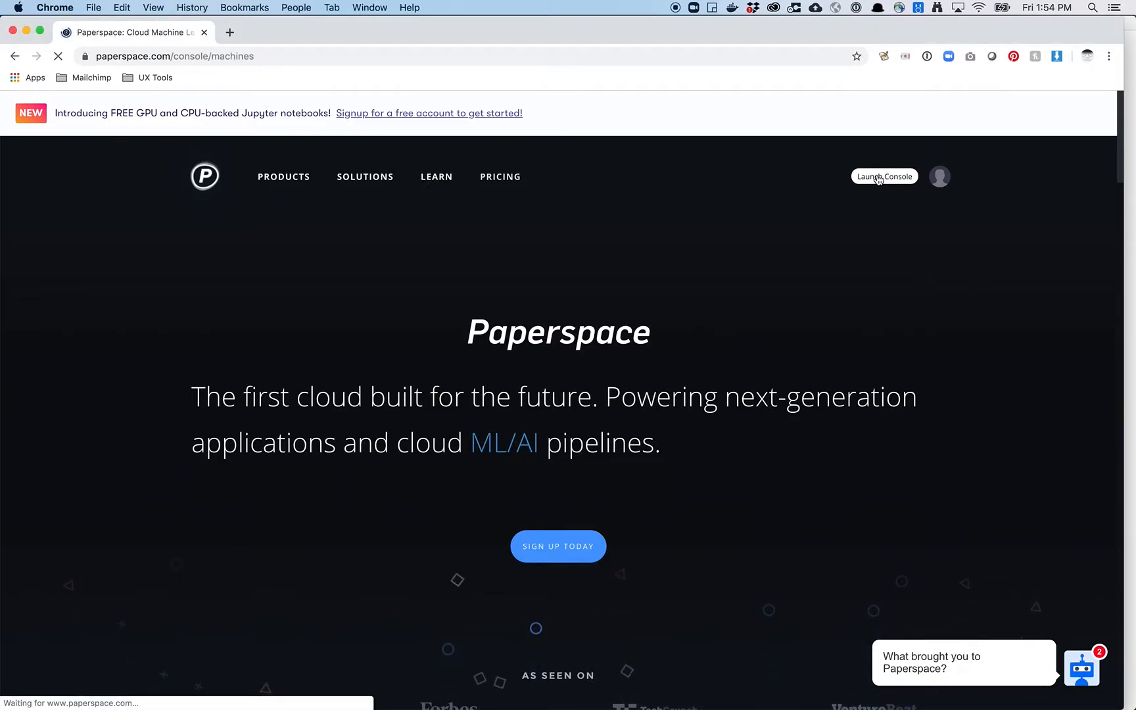
left_click(884, 176)
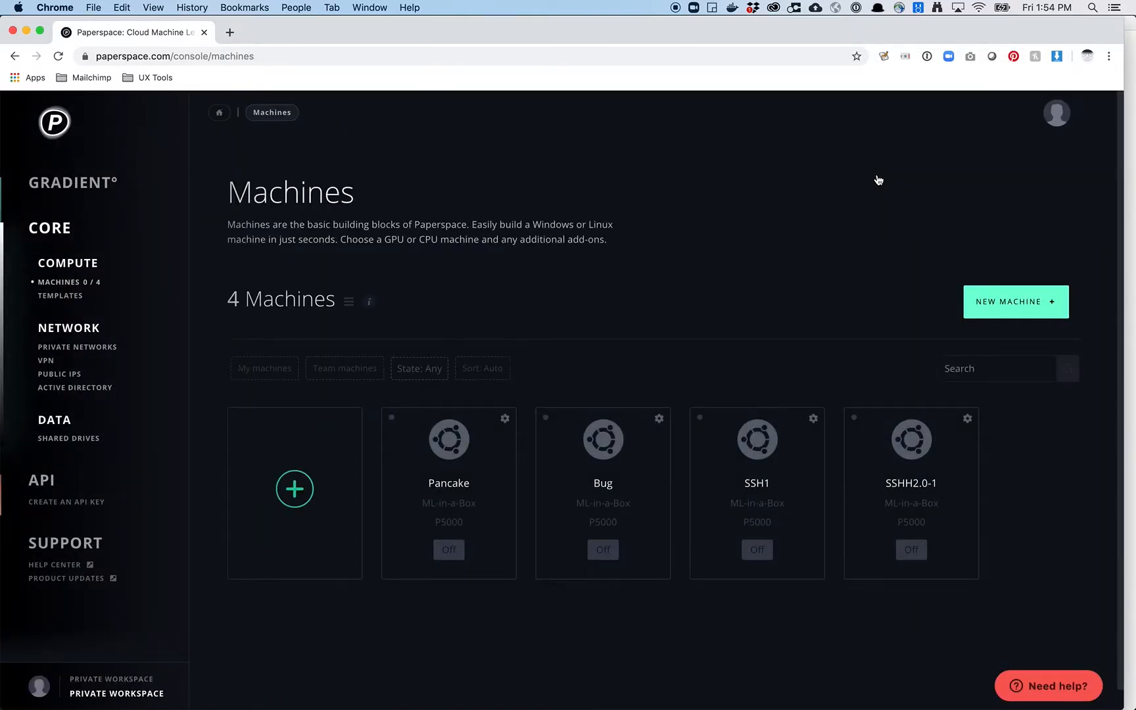
mouse_move(244, 423)
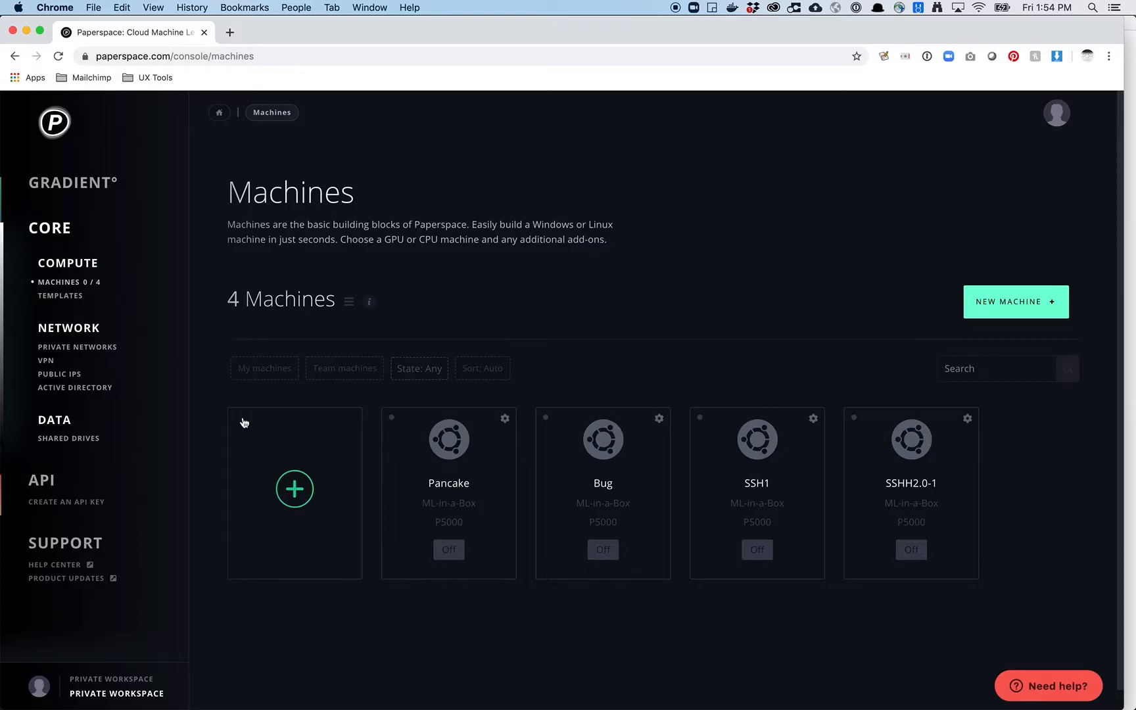
mouse_move(66, 272)
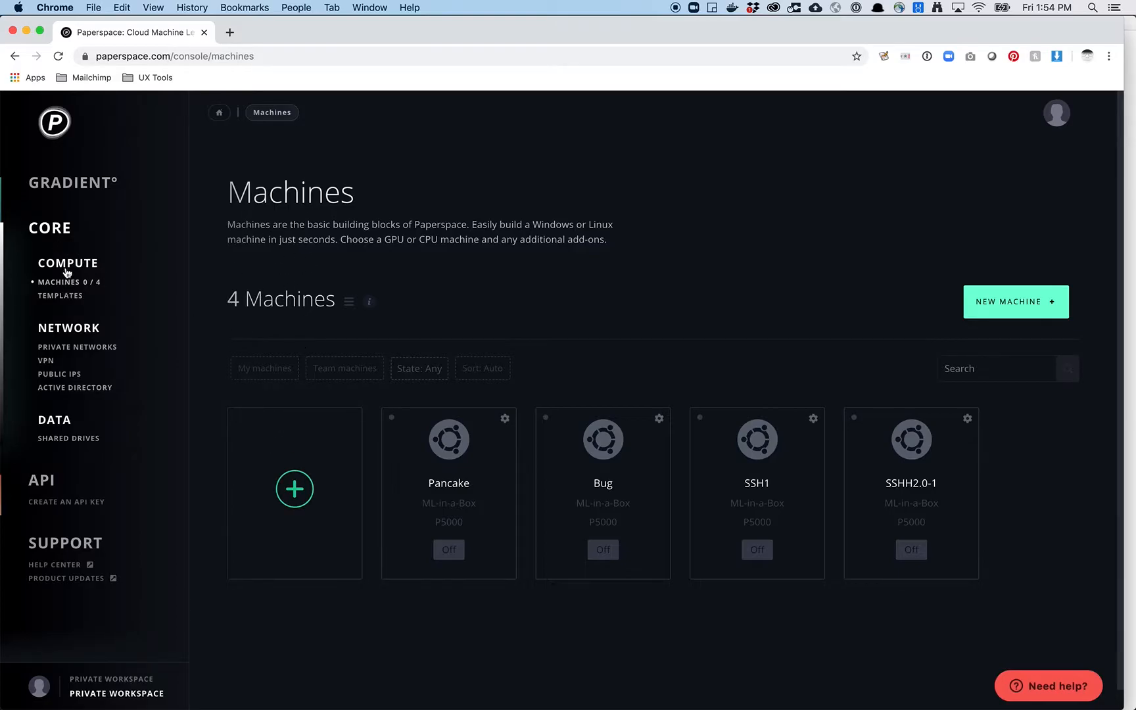
mouse_move(83, 286)
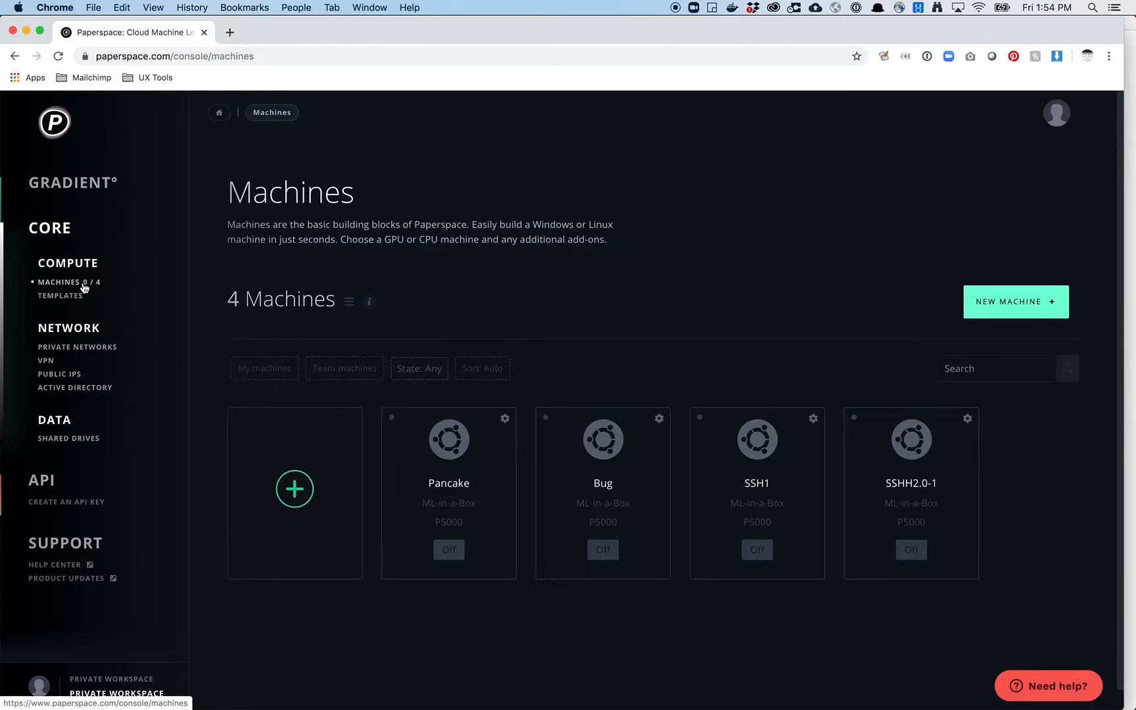
mouse_move(109, 290)
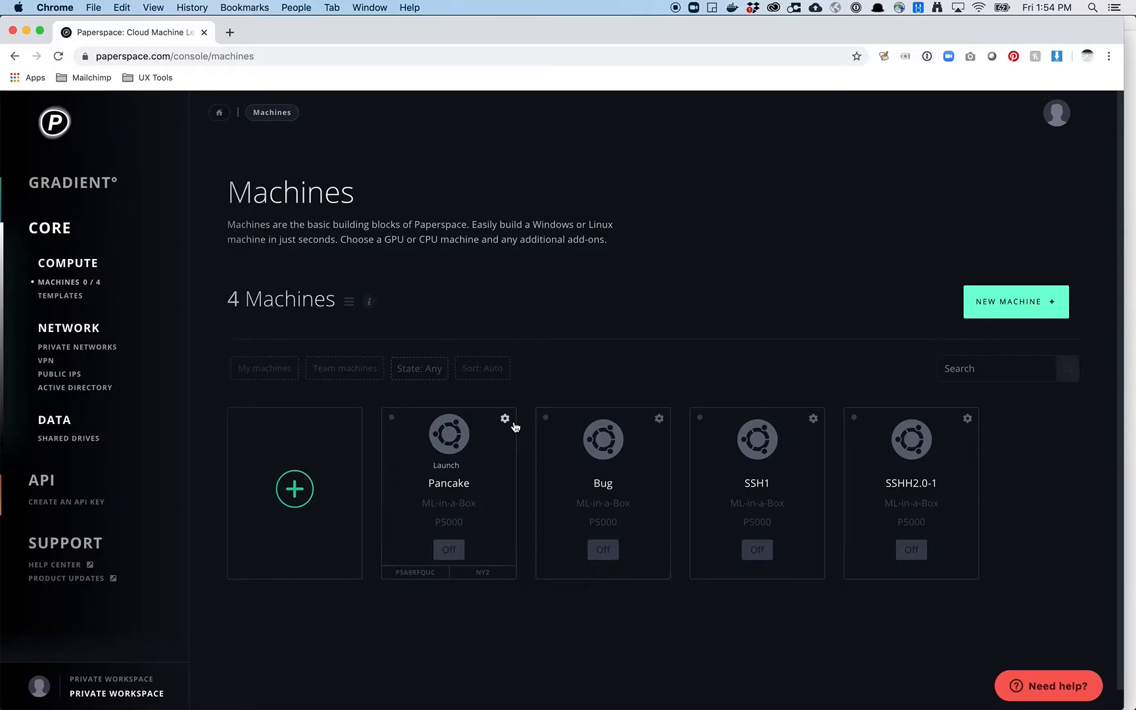
mouse_move(602, 438)
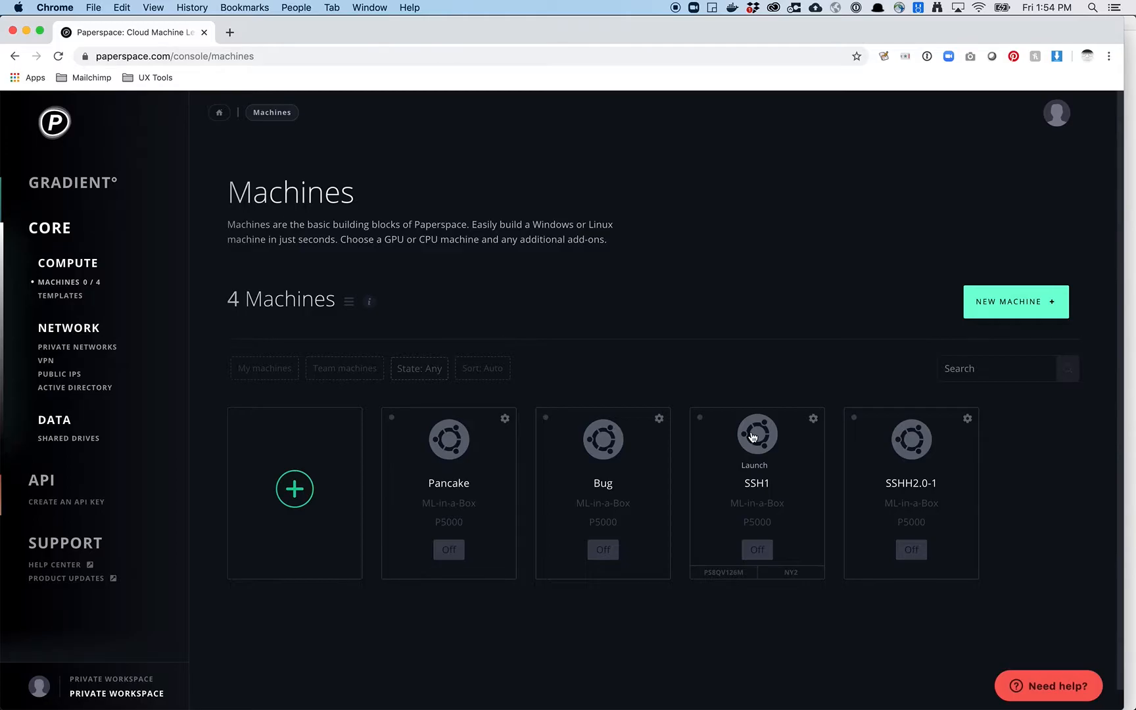
mouse_move(192, 620)
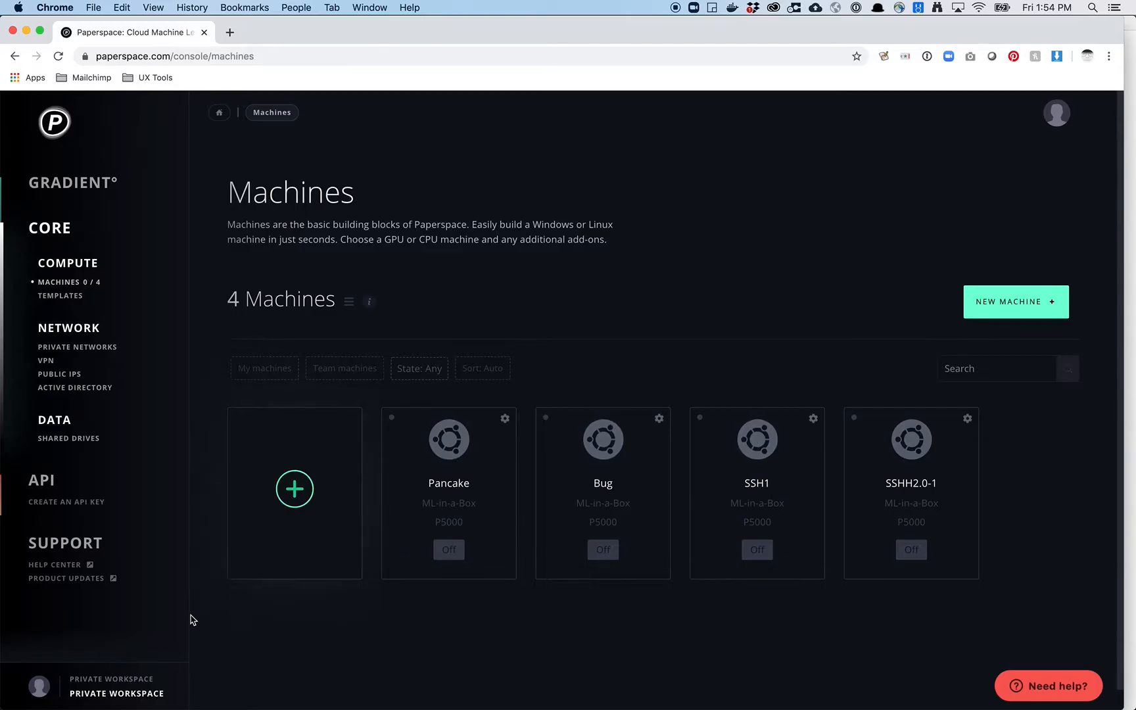
mouse_move(286, 681)
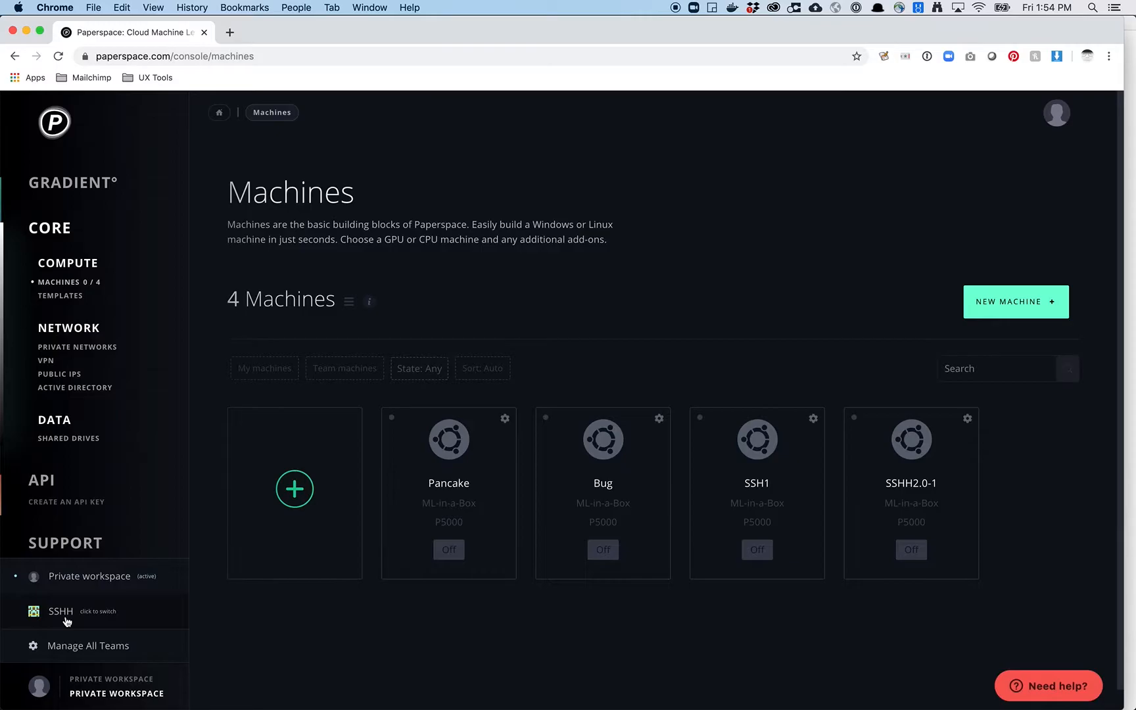
mouse_move(76, 610)
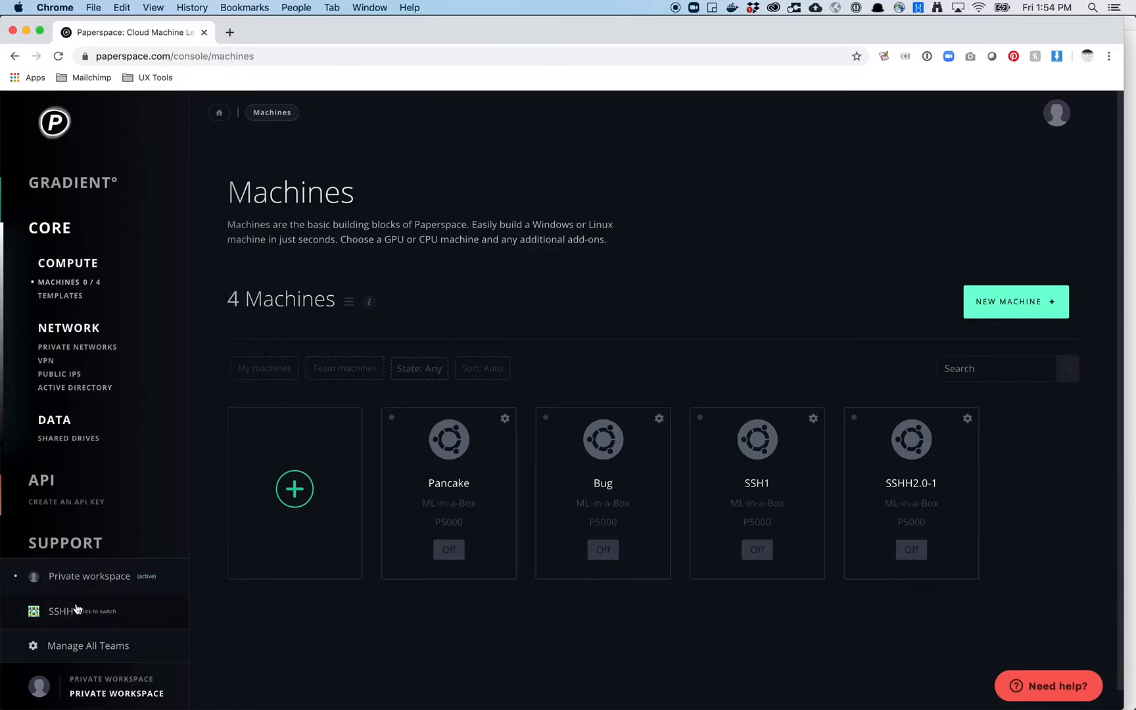
mouse_move(77, 613)
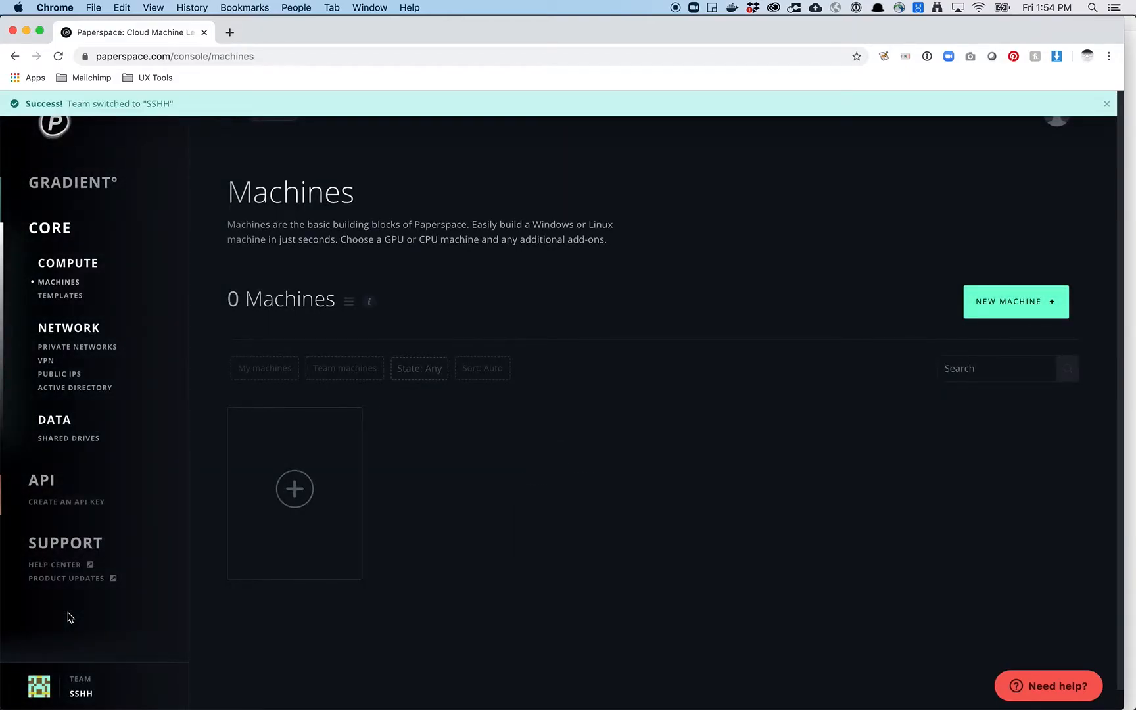
left_click(79, 686)
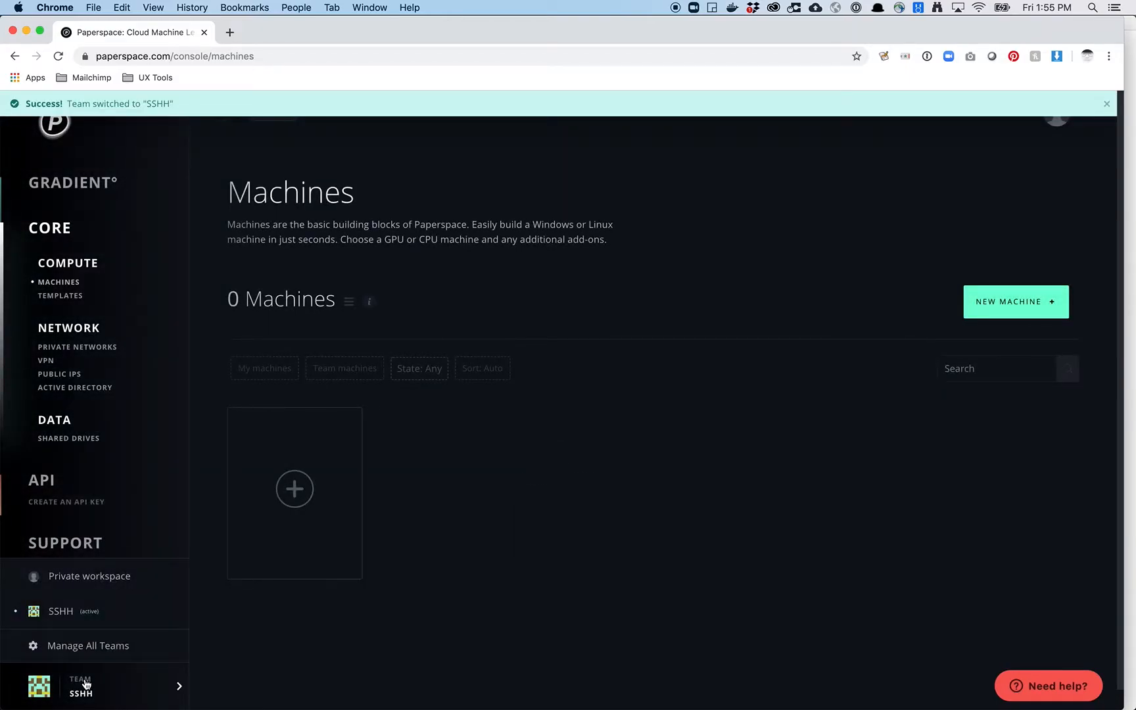
left_click(90, 576)
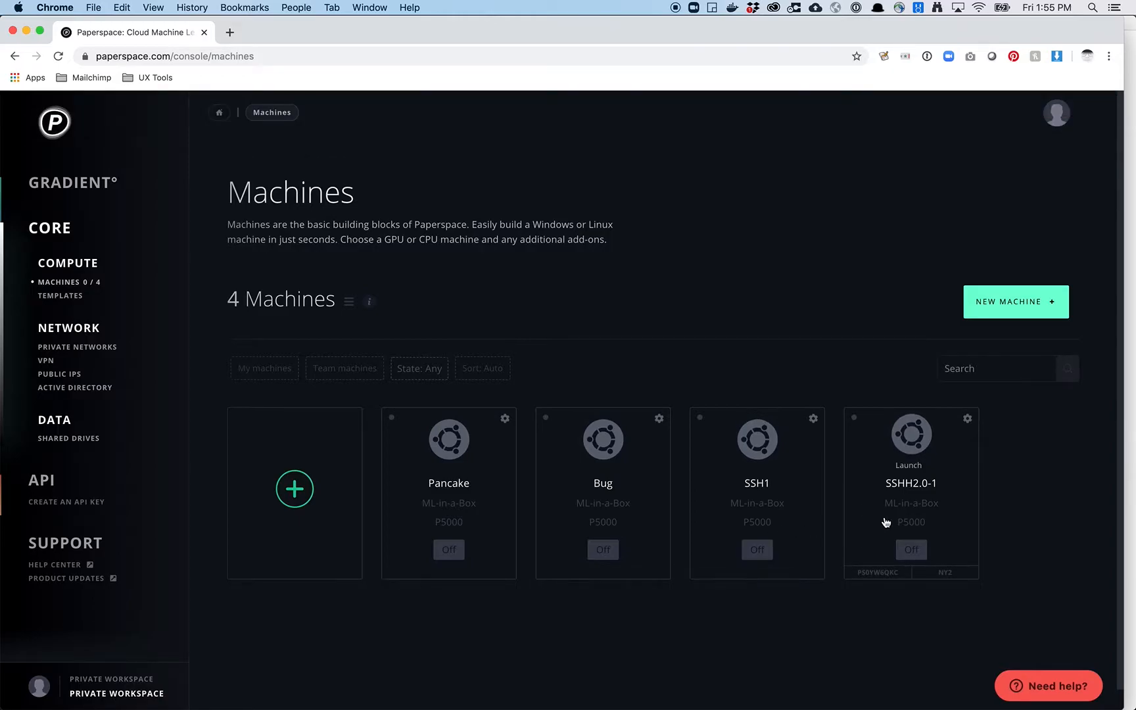
mouse_move(975, 432)
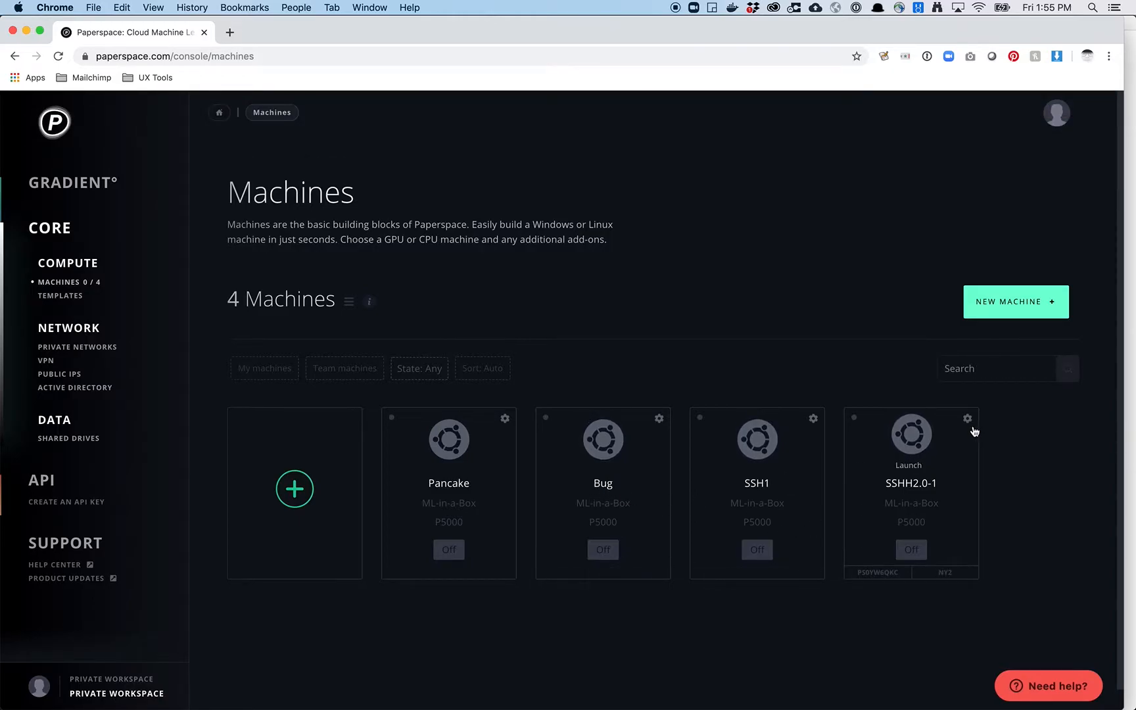
mouse_move(968, 422)
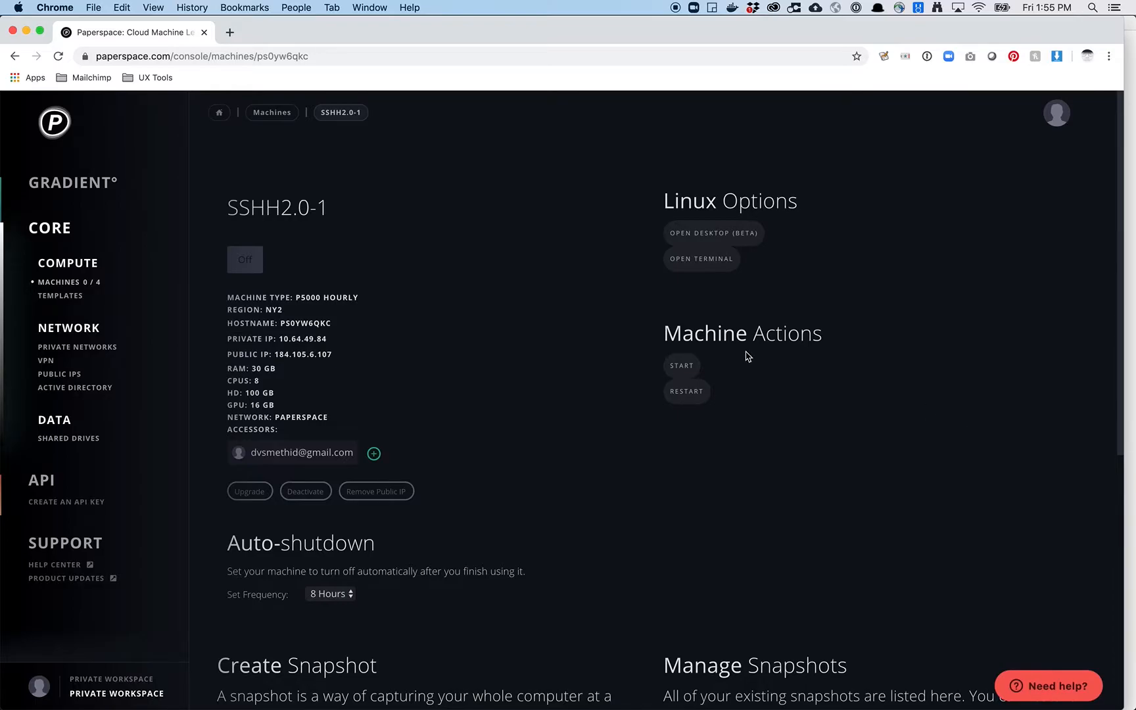
- Start the SSHH2.0-1 machine and copy its public IP 184.105.6.107
left_click(681, 366)
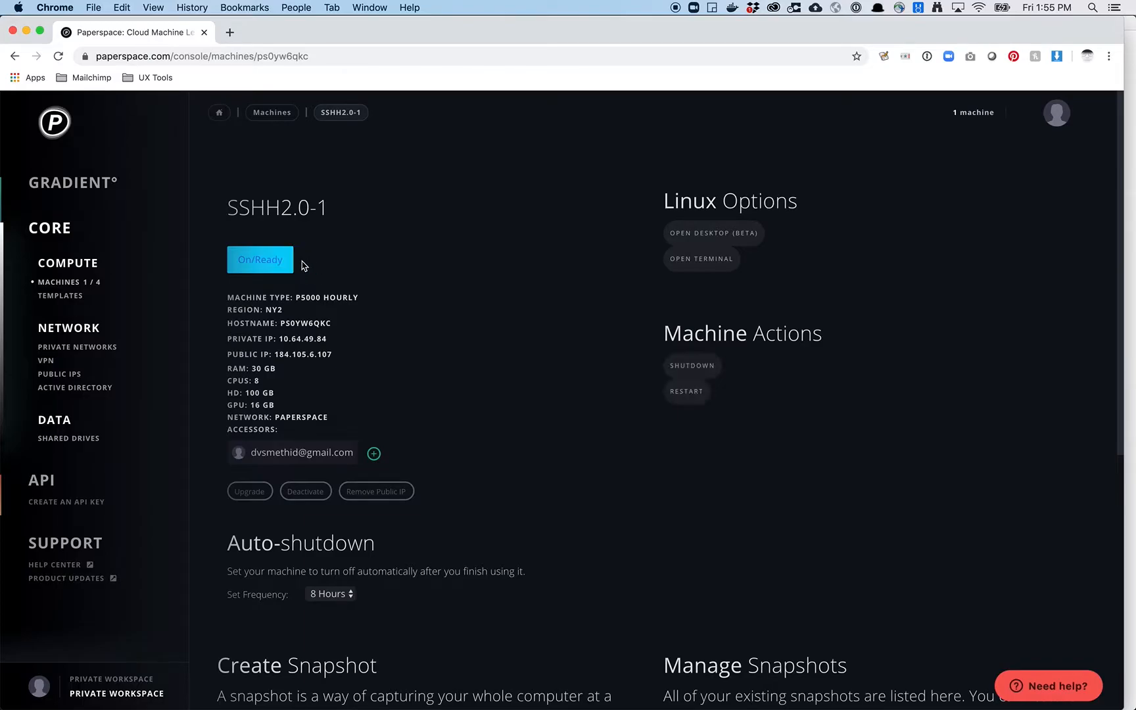
mouse_move(304, 269)
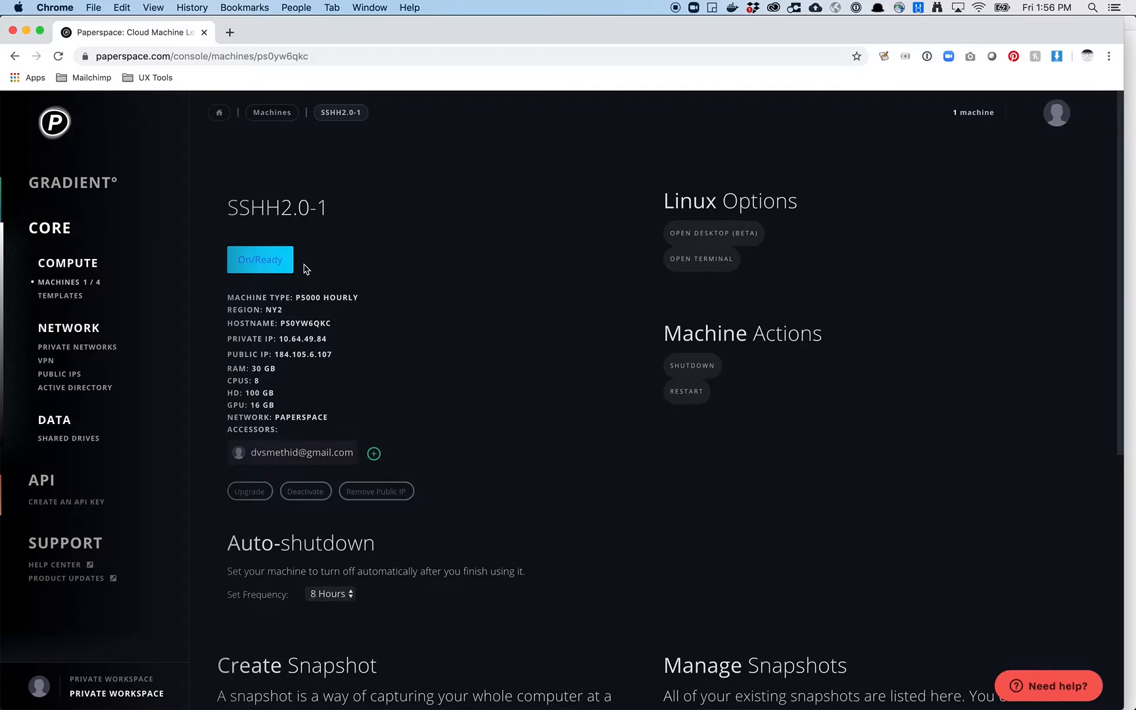
mouse_move(350, 353)
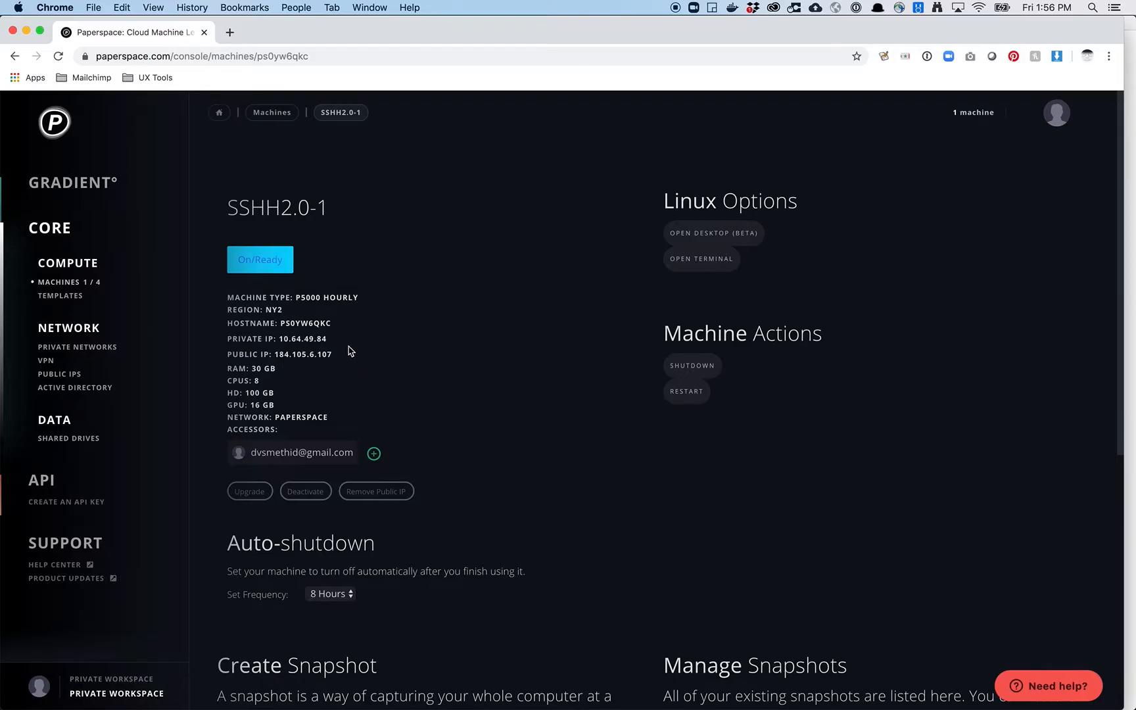
mouse_move(334, 354)
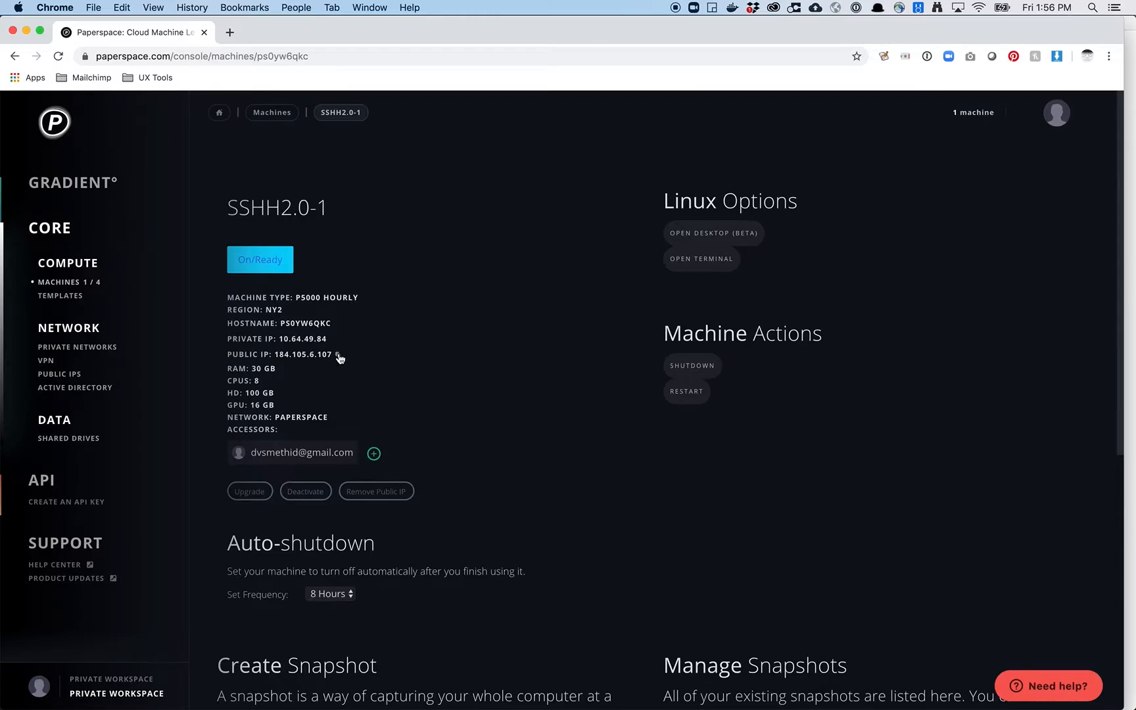
mouse_move(234, 338)
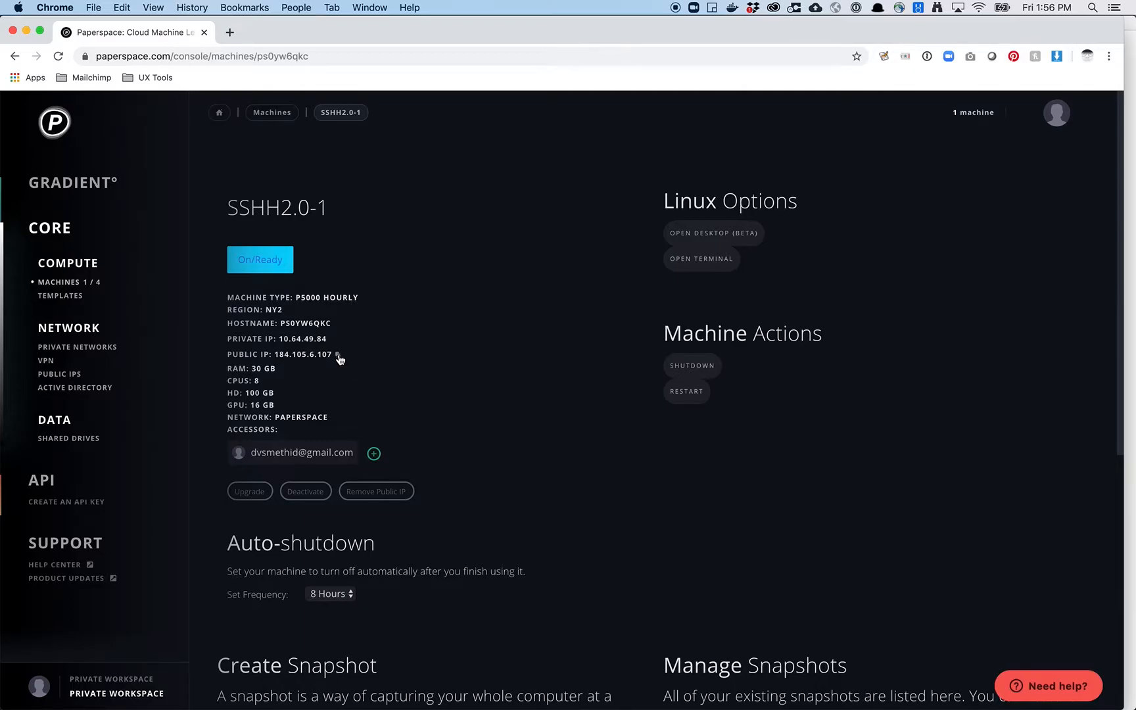
left_click(337, 356)
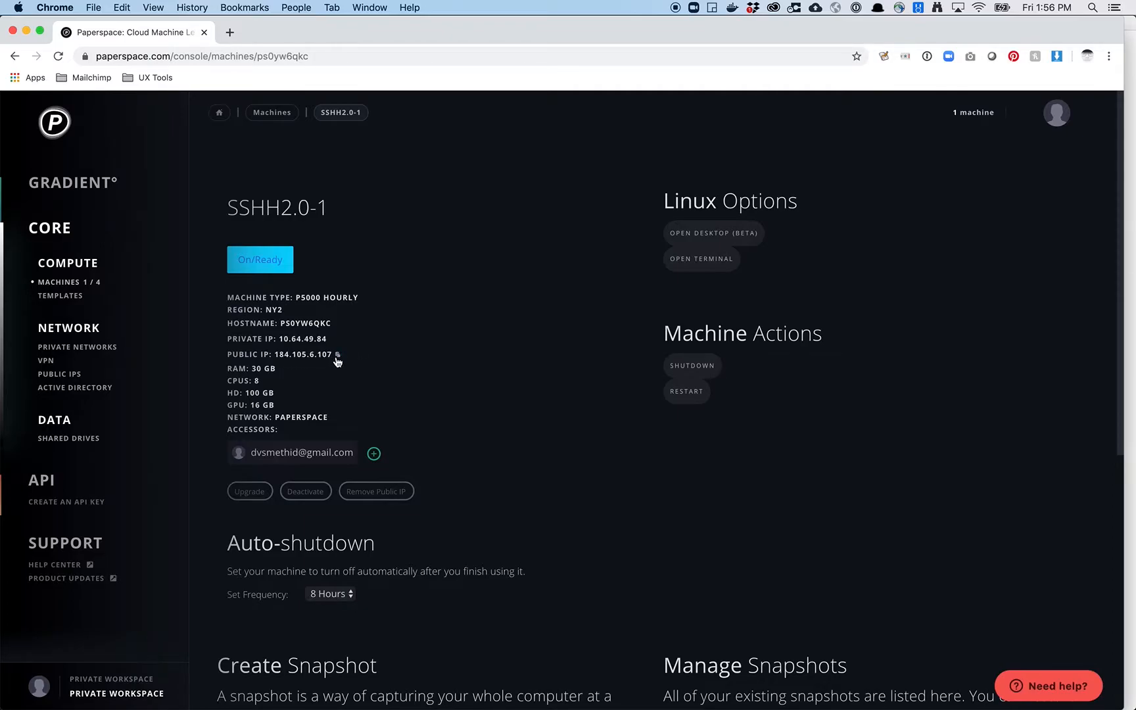
mouse_move(327, 288)
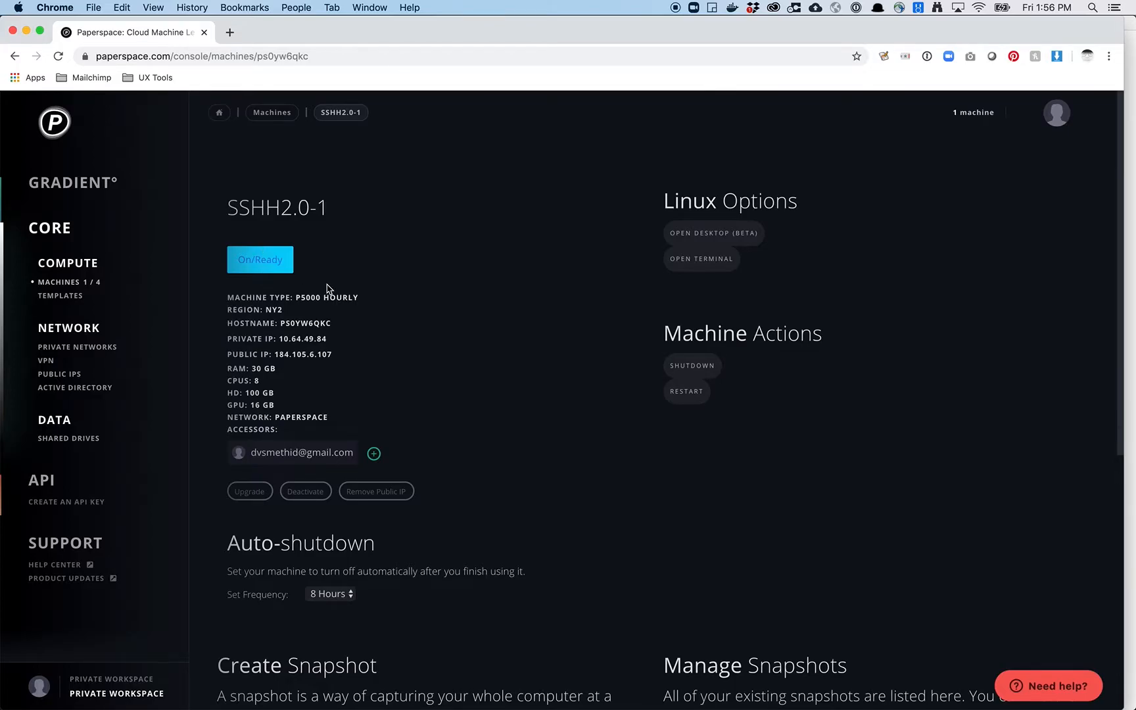
type("ter")
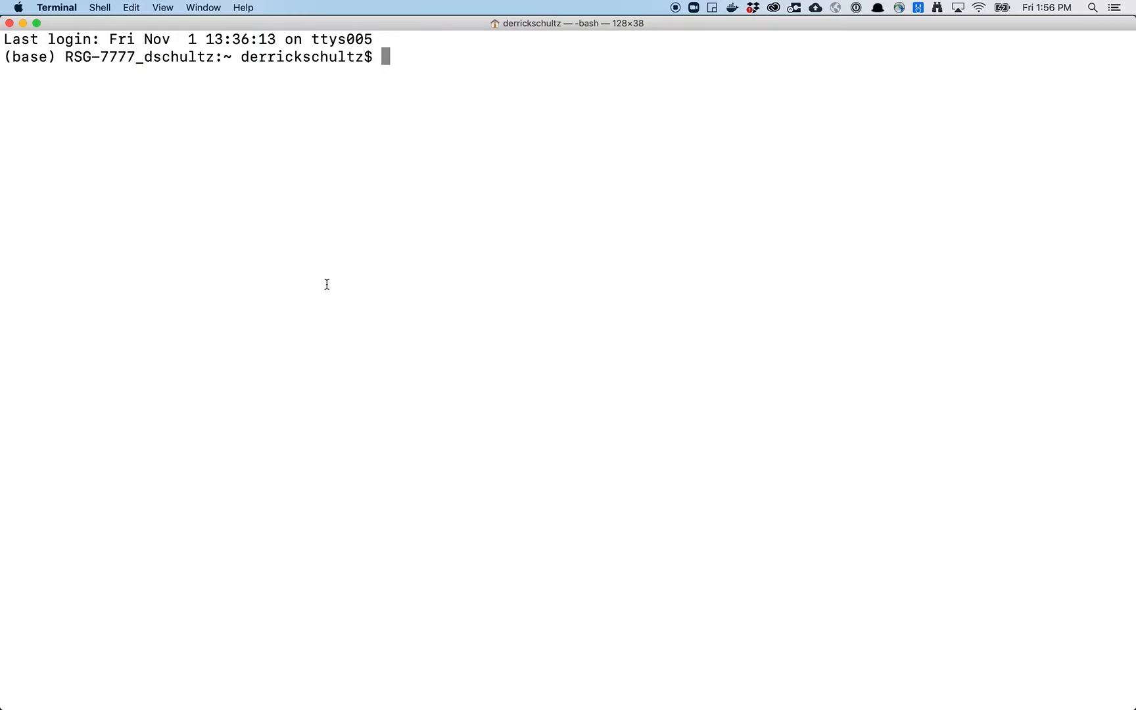
type("s")
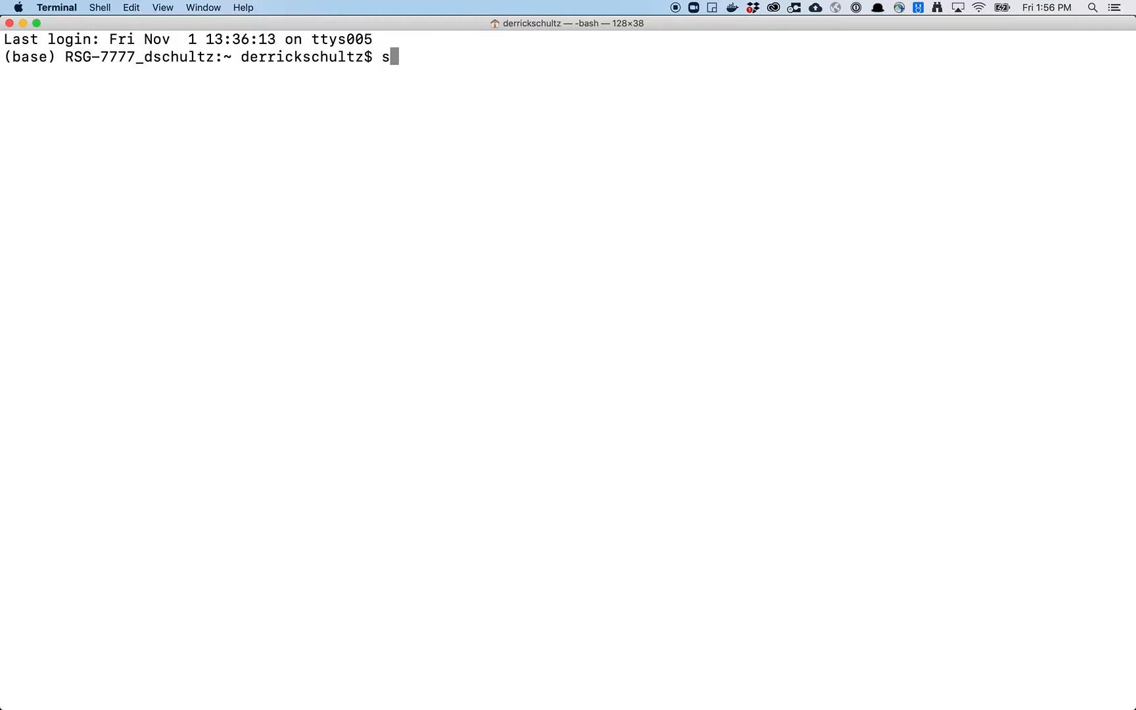
type("sh pap")
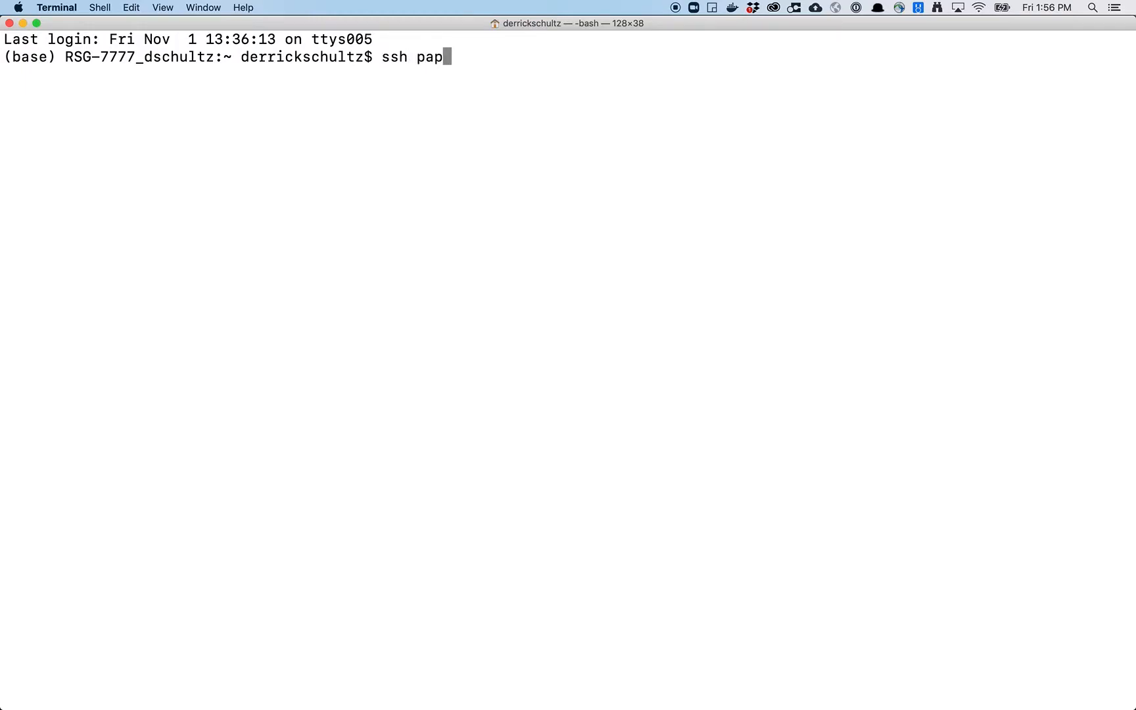
type("erspace@")
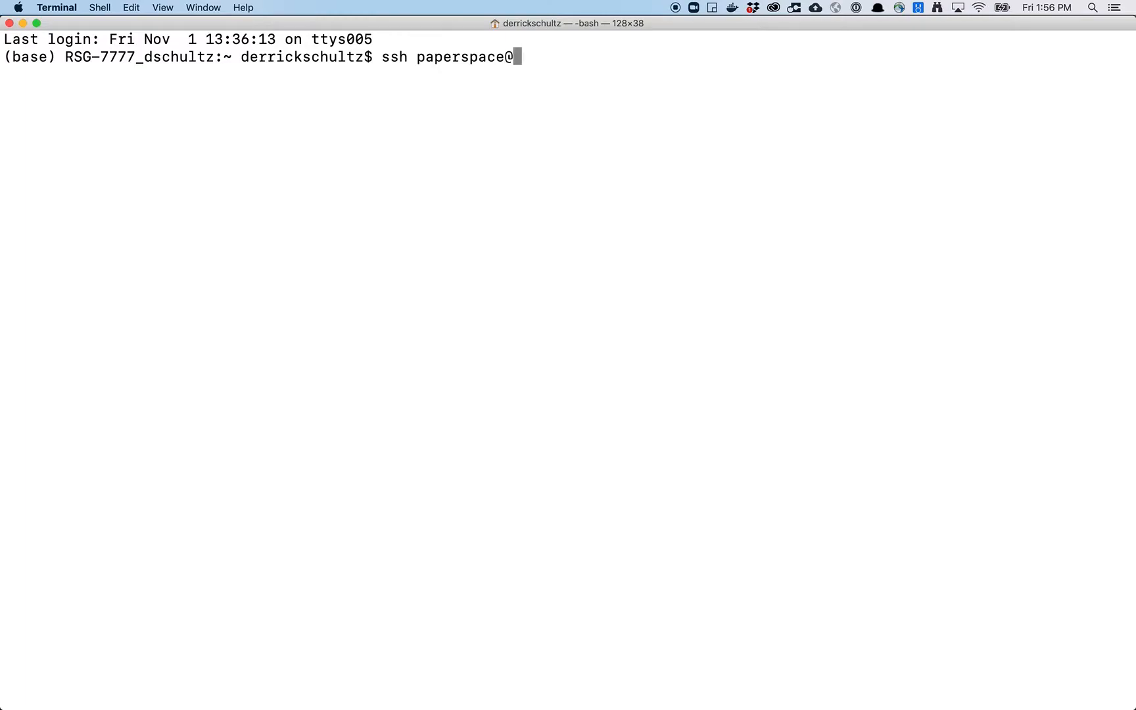
type("184.105.6.107")
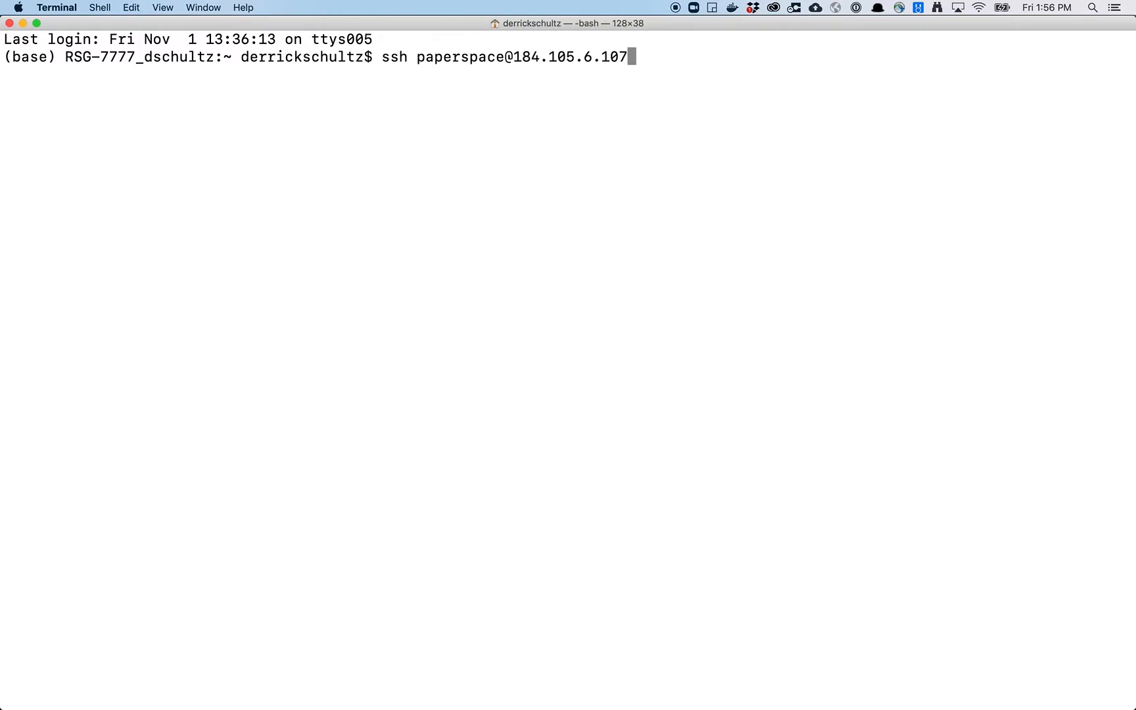
key("Return")
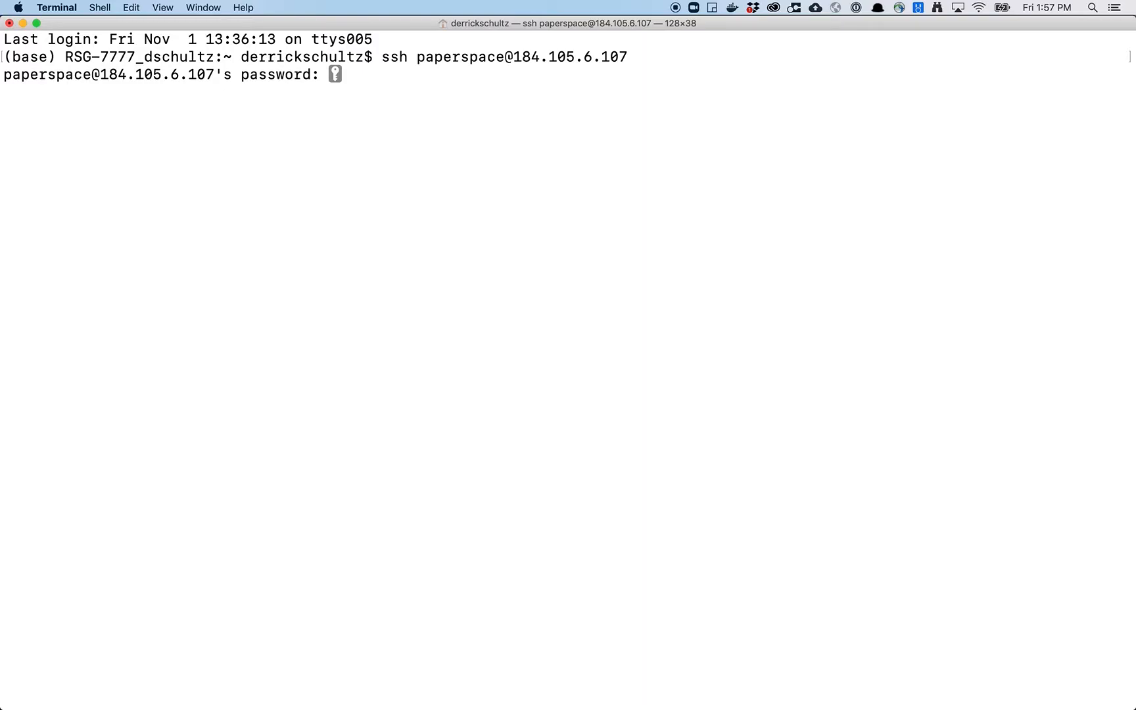
mouse_move(353, 133)
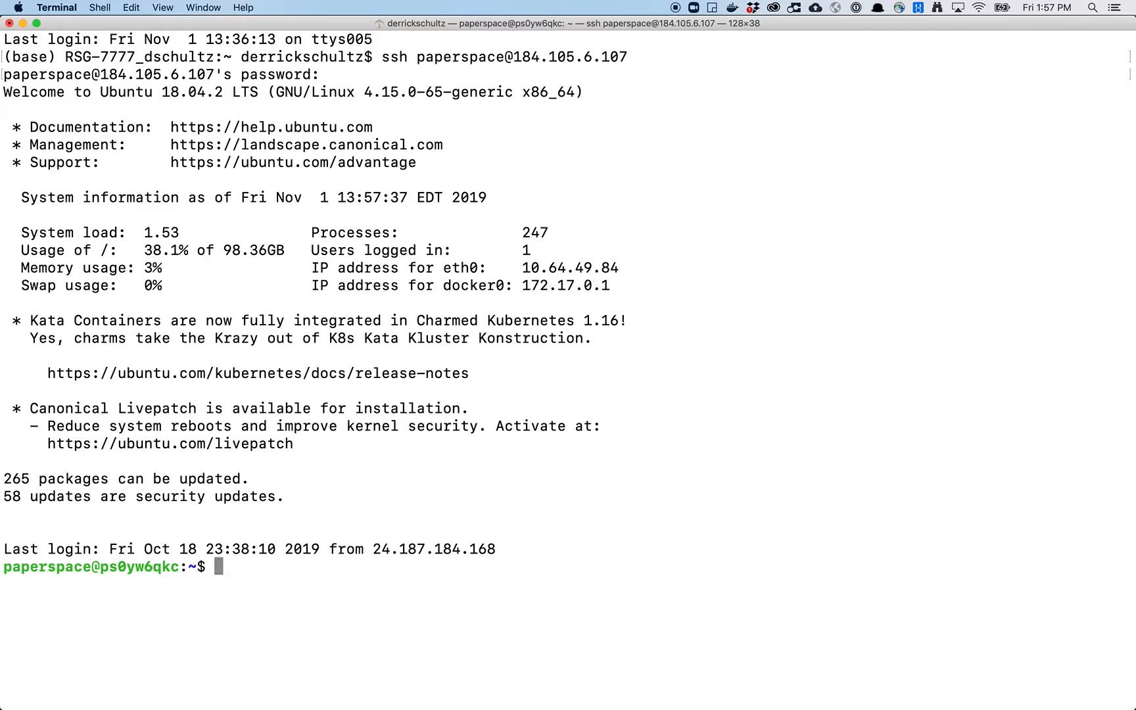
- List the remote home folder with ls, cd into neural-style-tf and list its contents
type("ls")
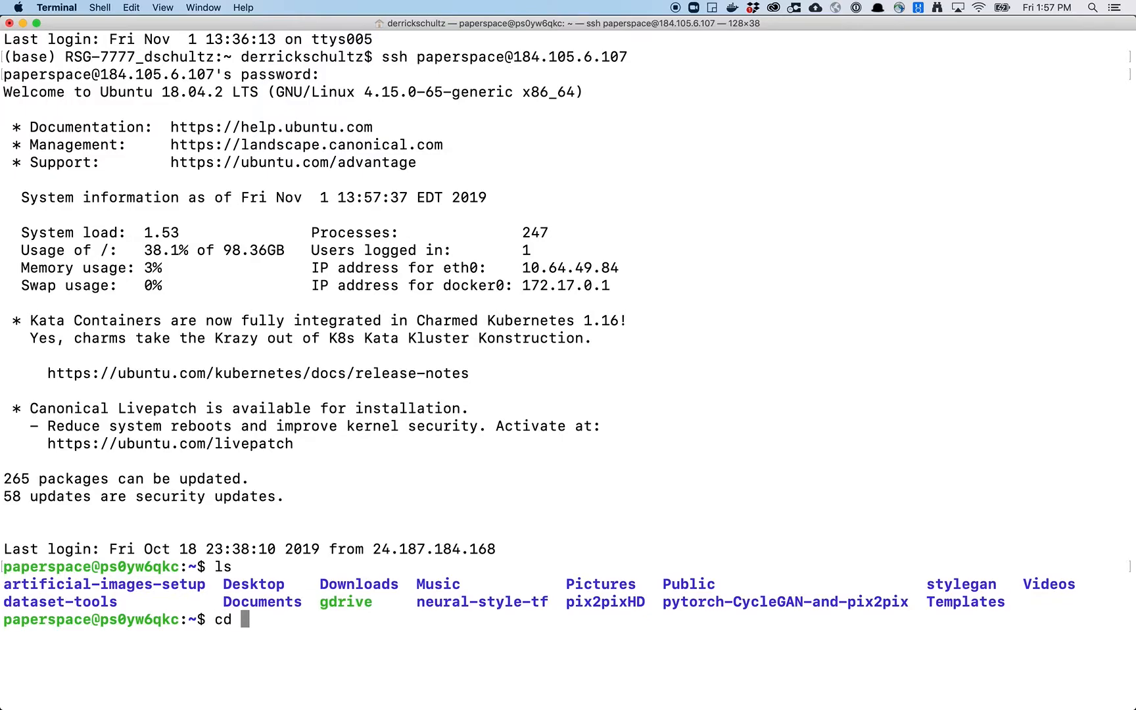
type("neua")
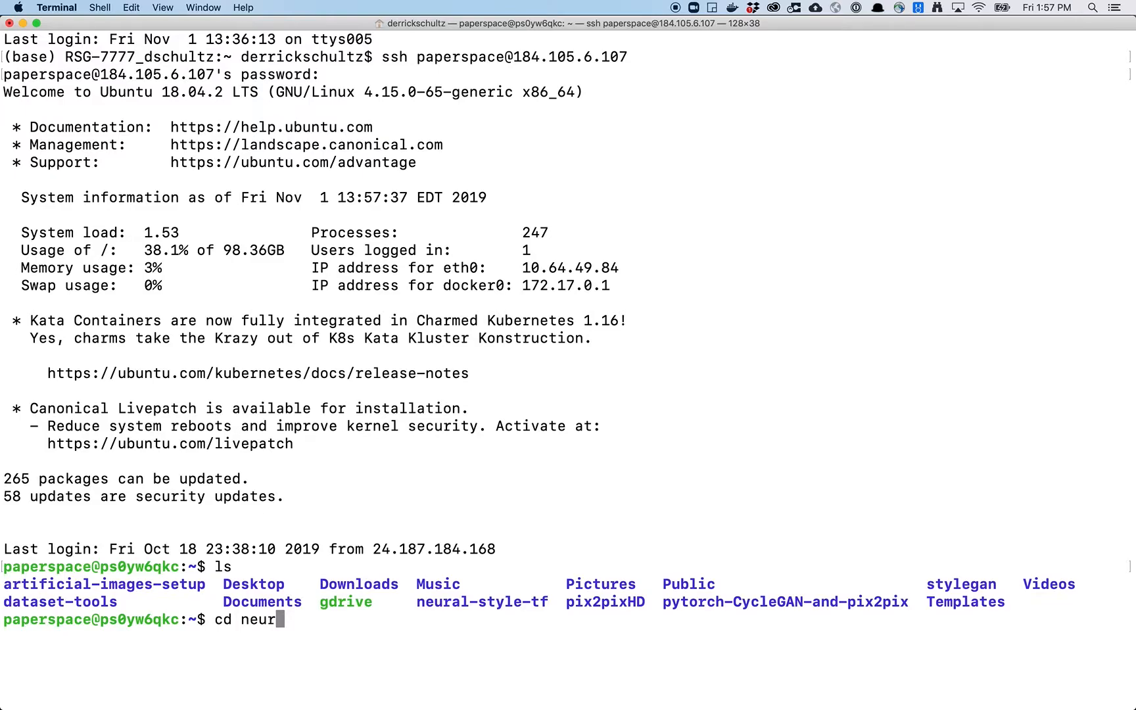
key("Tab")
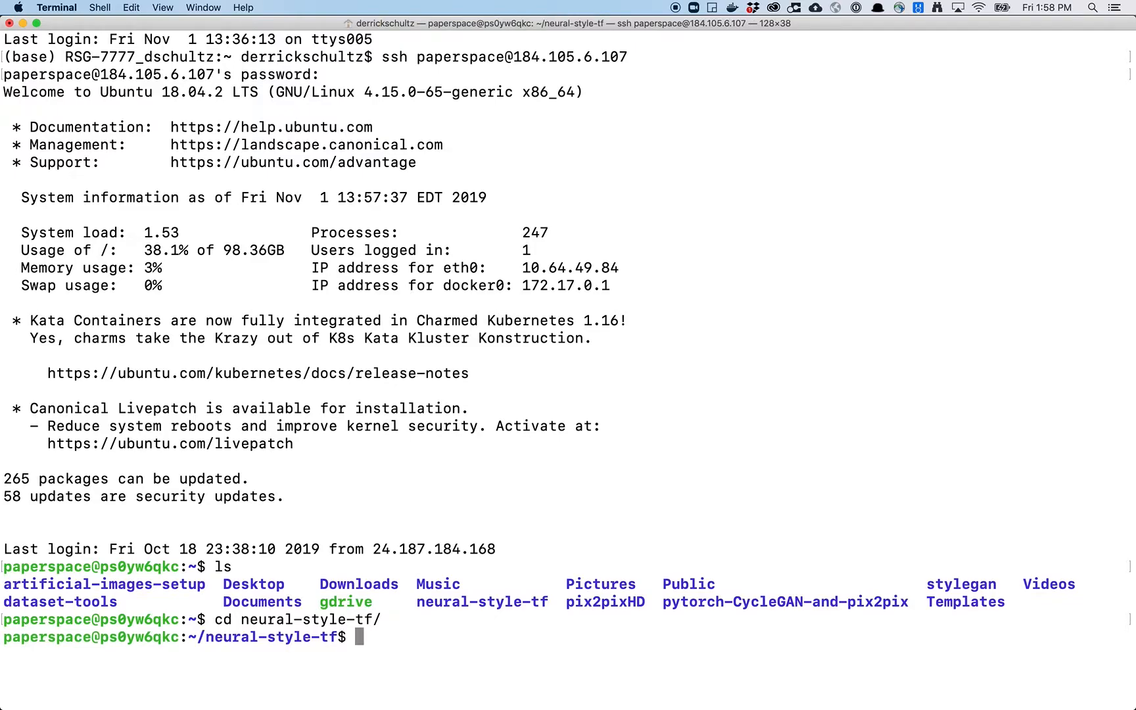
type("ls")
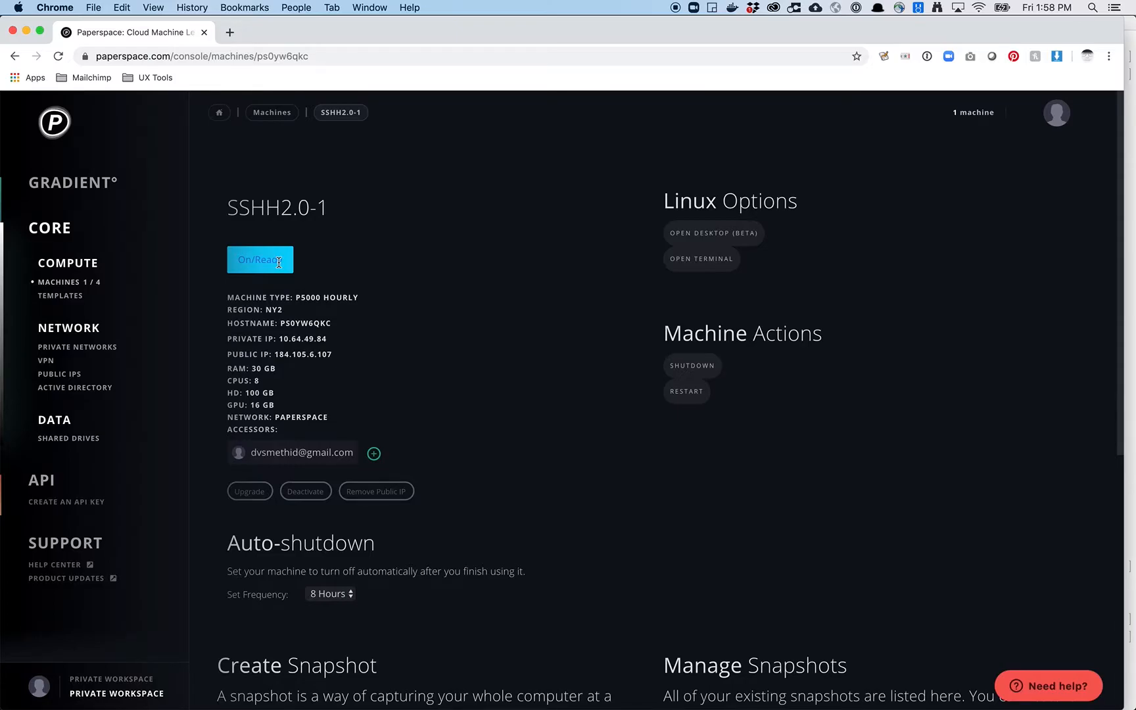
mouse_move(692, 365)
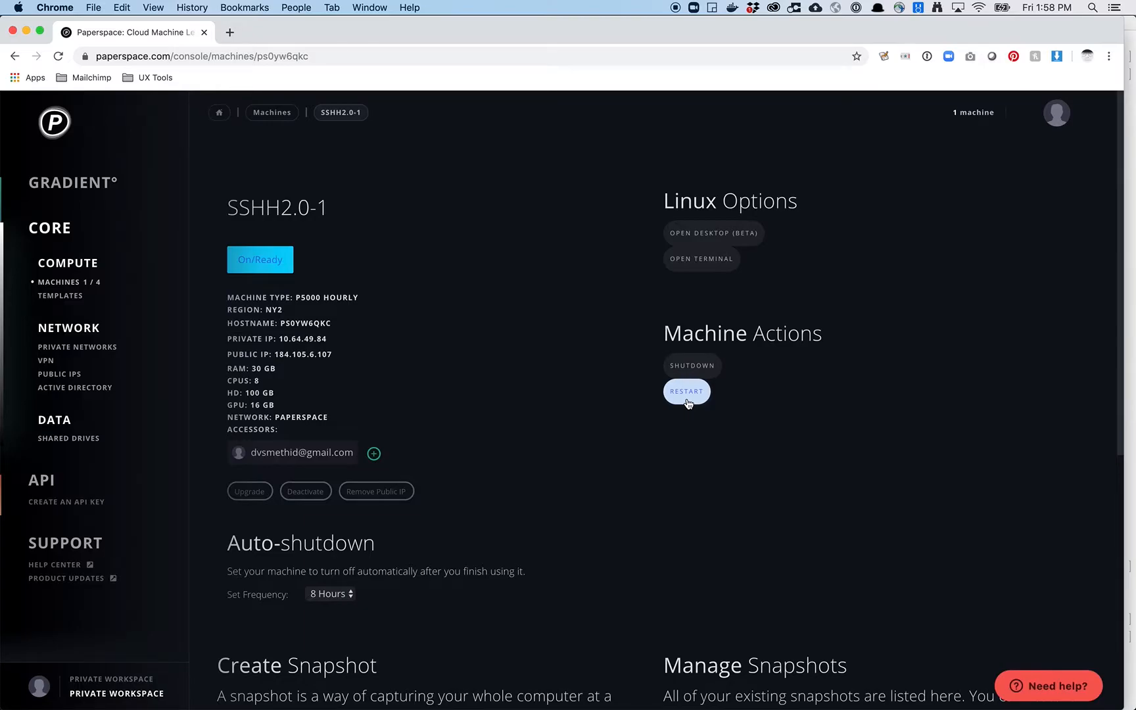
mouse_move(703, 398)
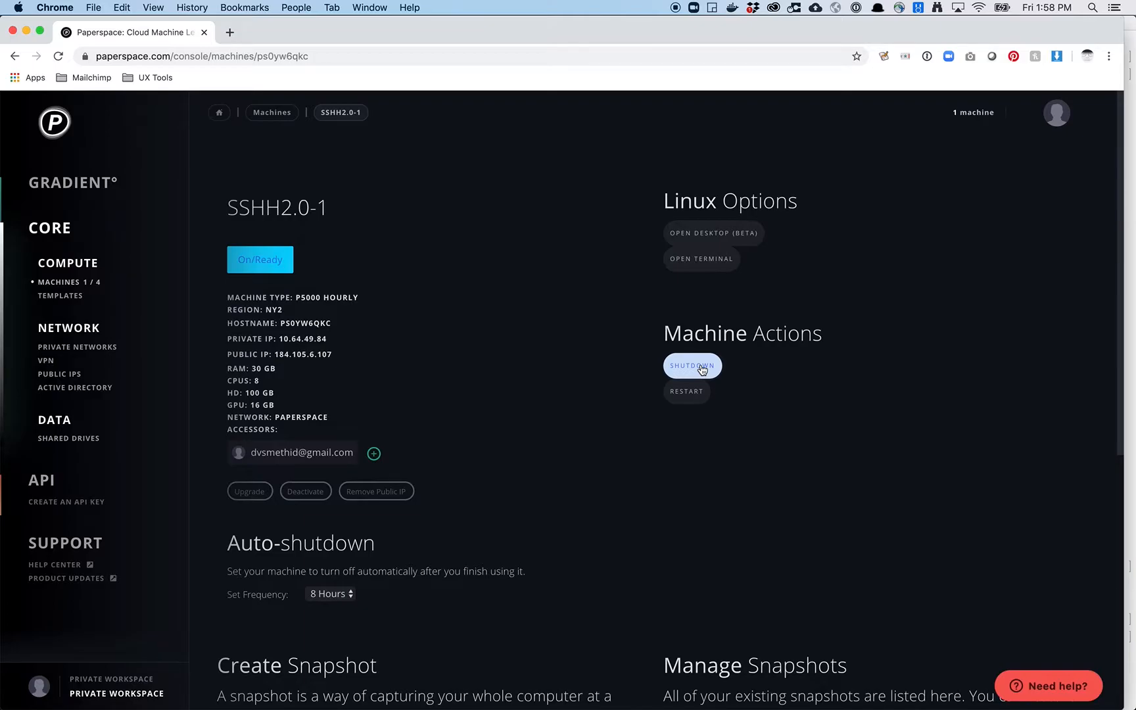
- Shut down SSHH2.0-1 from Machine Actions until its status badge shows Off
left_click(691, 365)
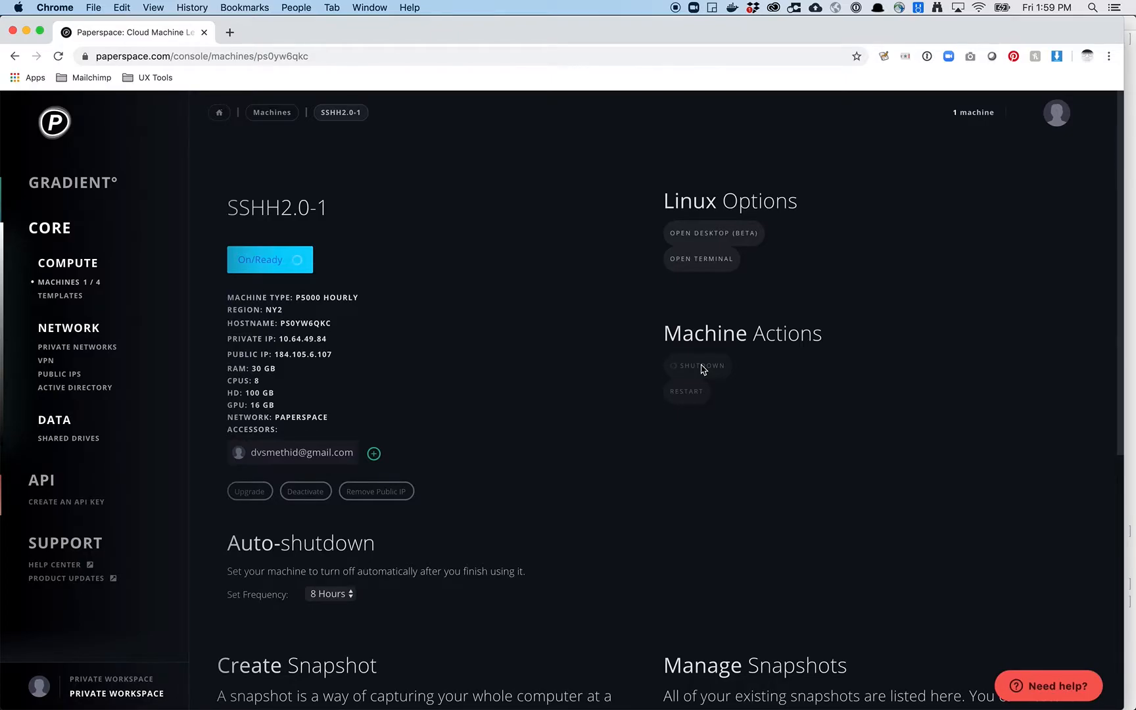
left_click(697, 365)
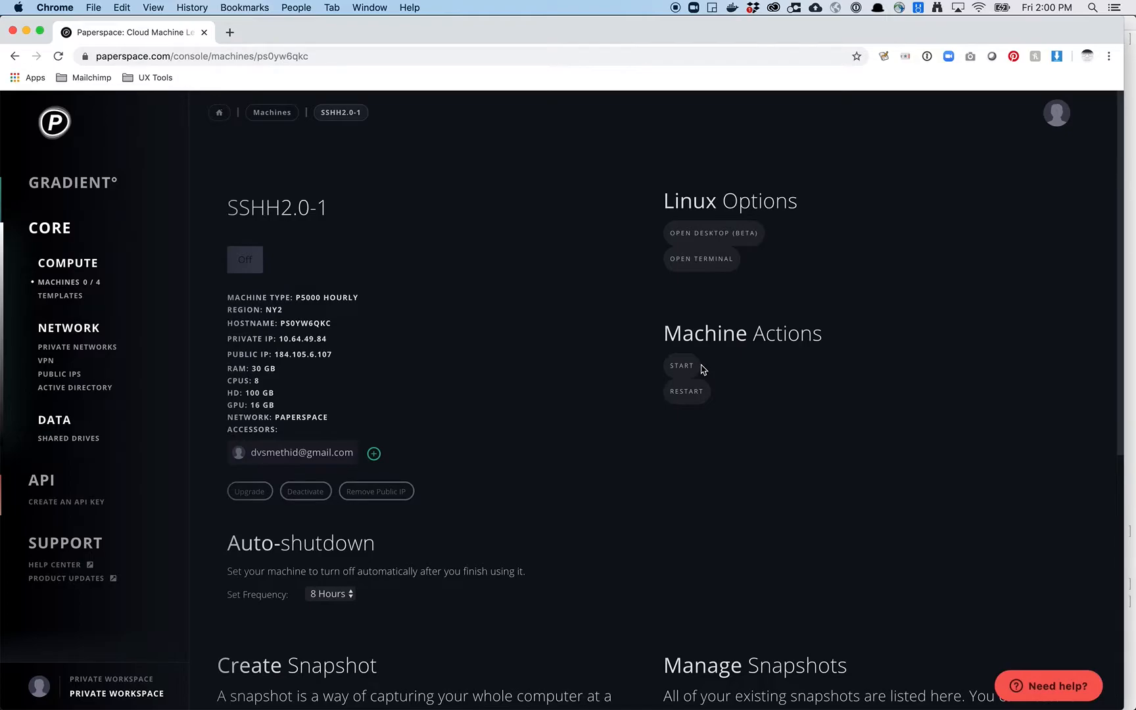
mouse_move(309, 138)
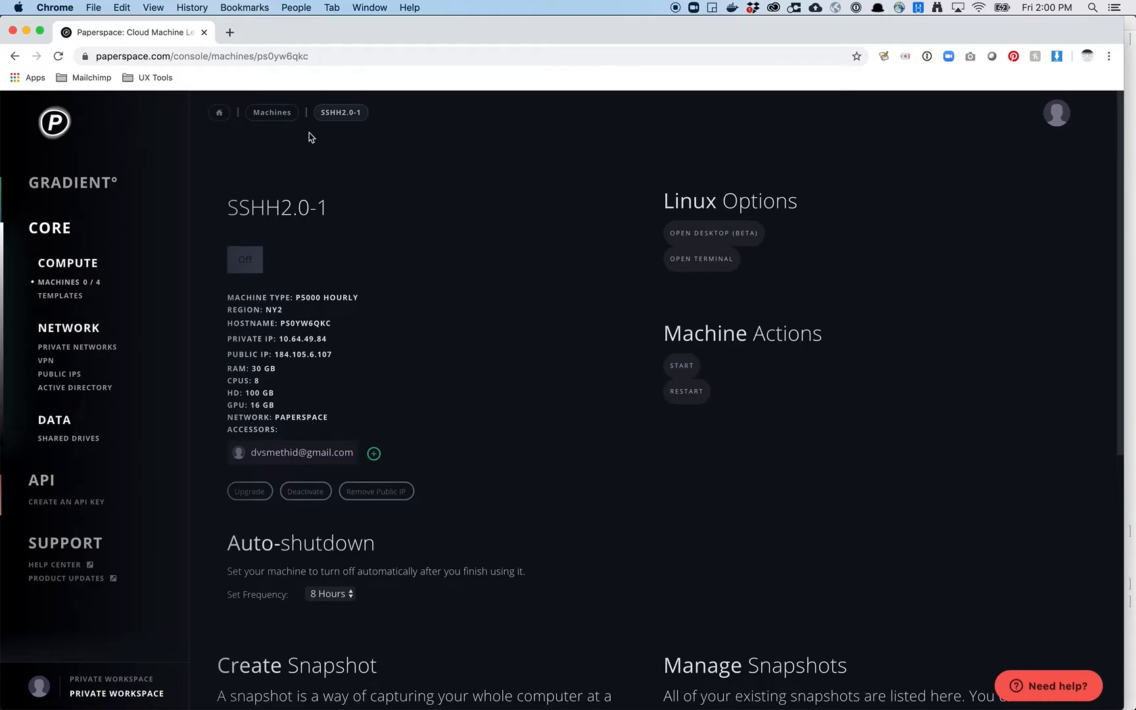
- Return via the Machines breadcrumb to the list showing all four machines Off
left_click(271, 113)
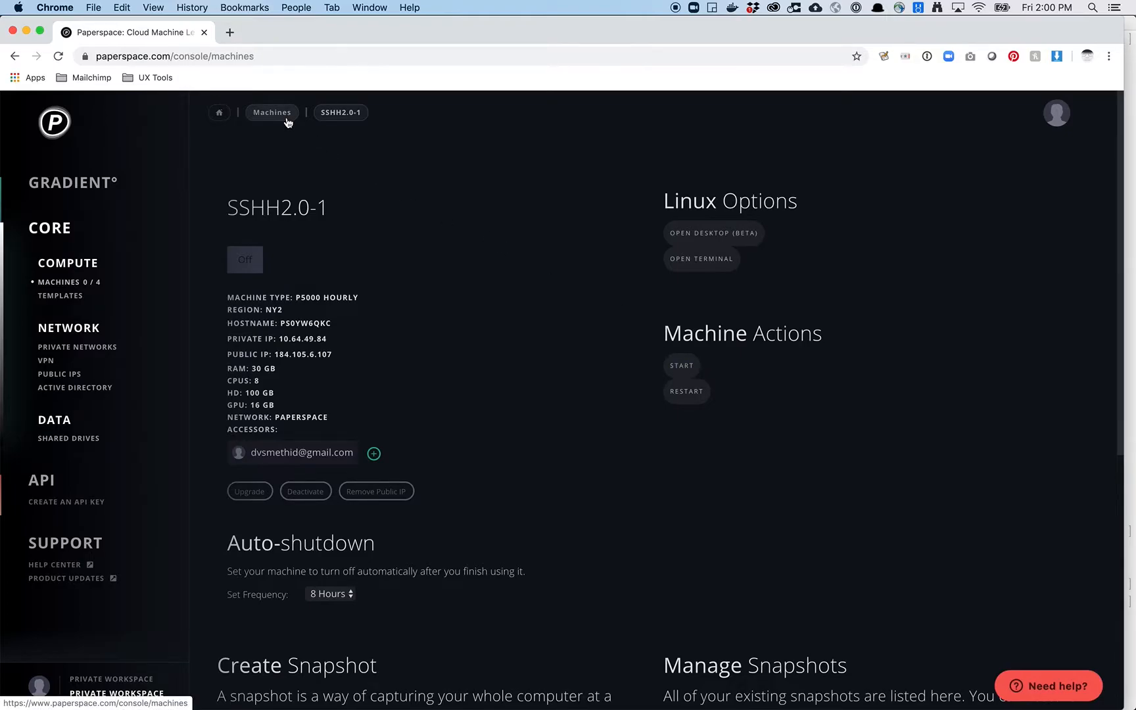
left_click(271, 113)
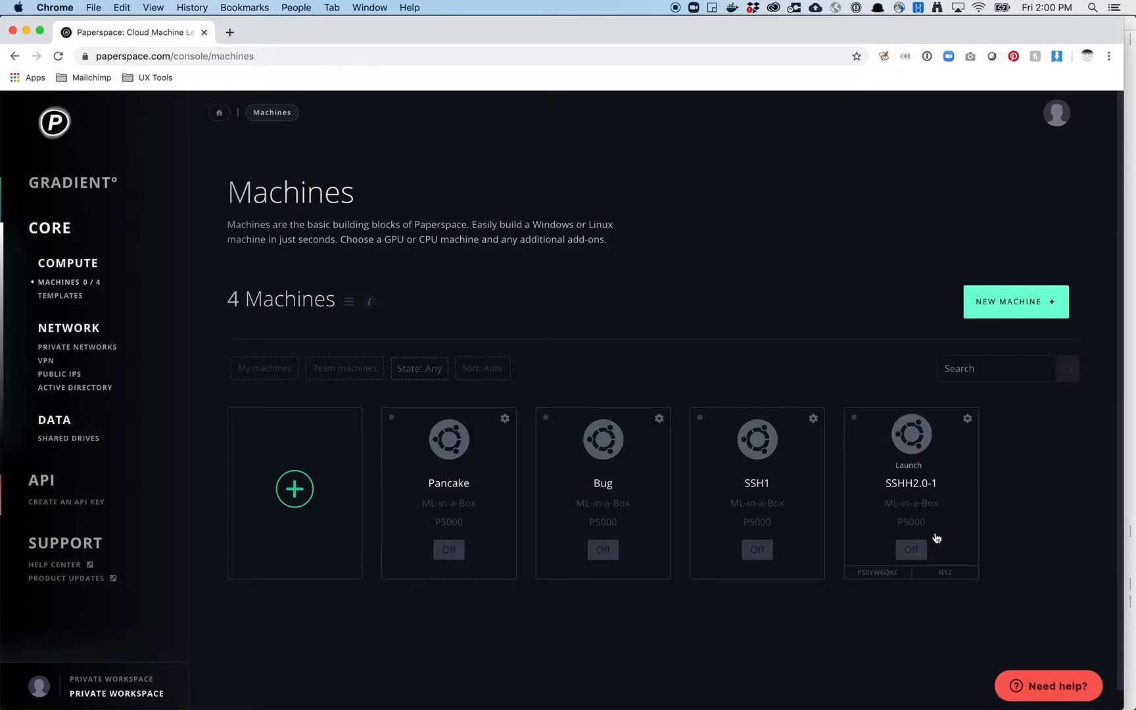
mouse_move(946, 539)
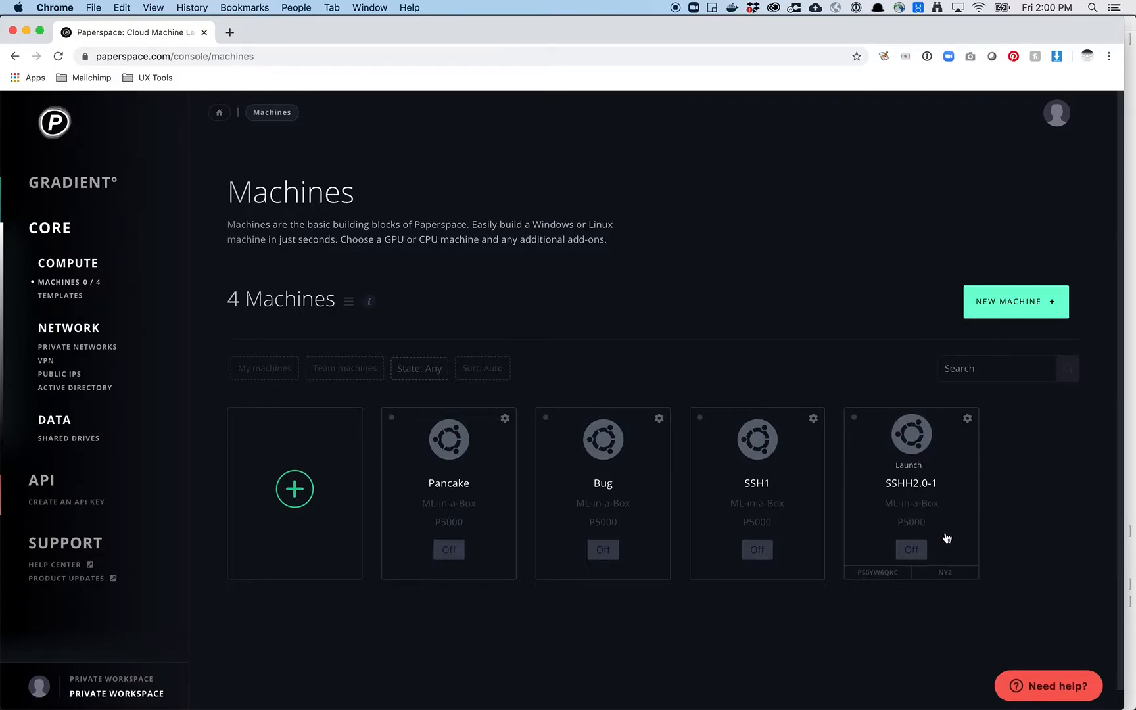